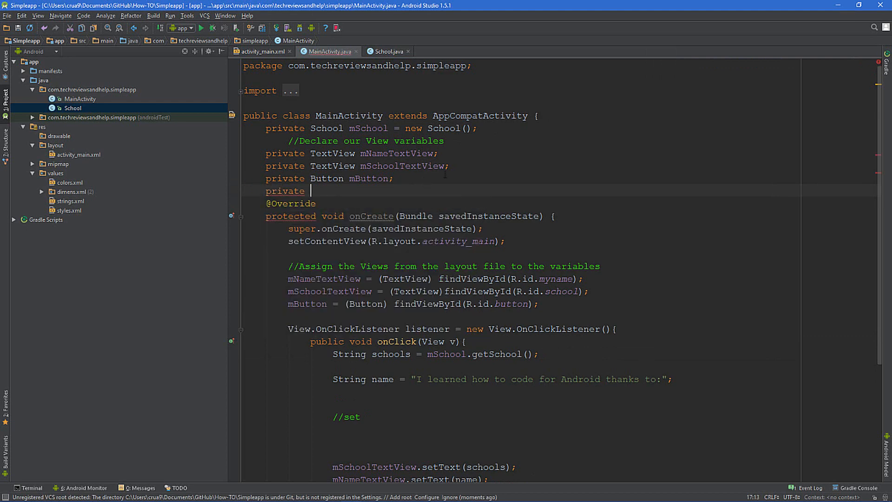
- Declare the field 'private RelativeLayout mRelativeLayout;' under the Button declaration in MainActivity
type("RelativeLayout mRelativeLayout")
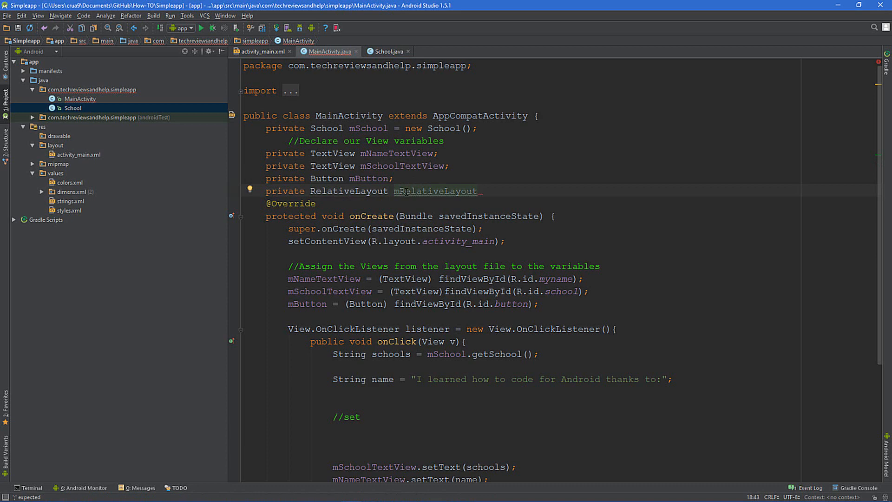
type(";")
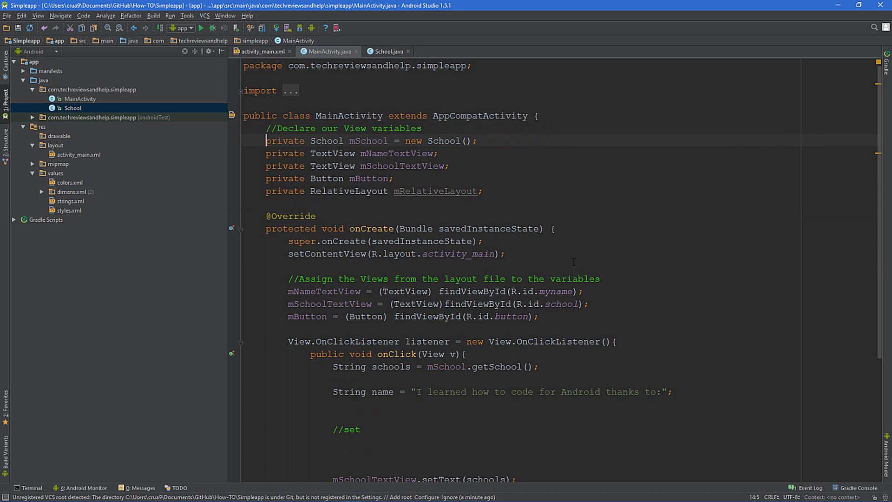
mouse_move(527, 253)
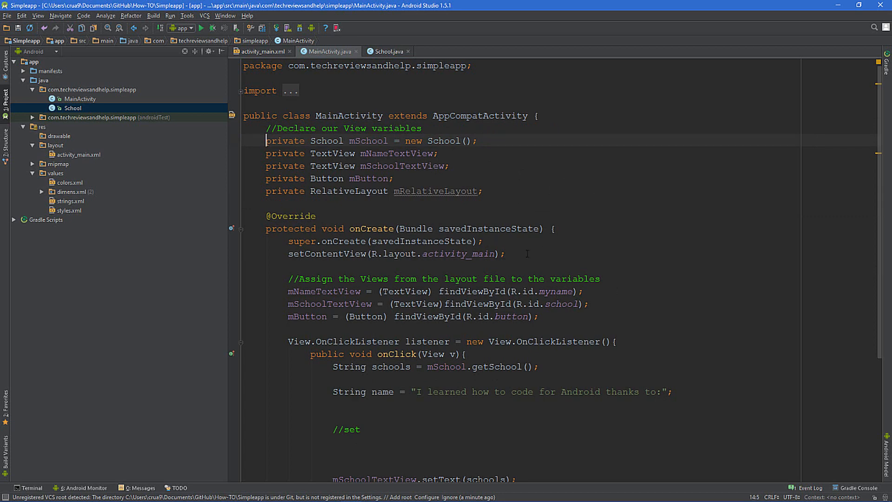
- Write 'mRelativeLayout = (RelativeLayout)findViewById(R.id.' below the mButton assignment in onCreate
left_click(552, 316)
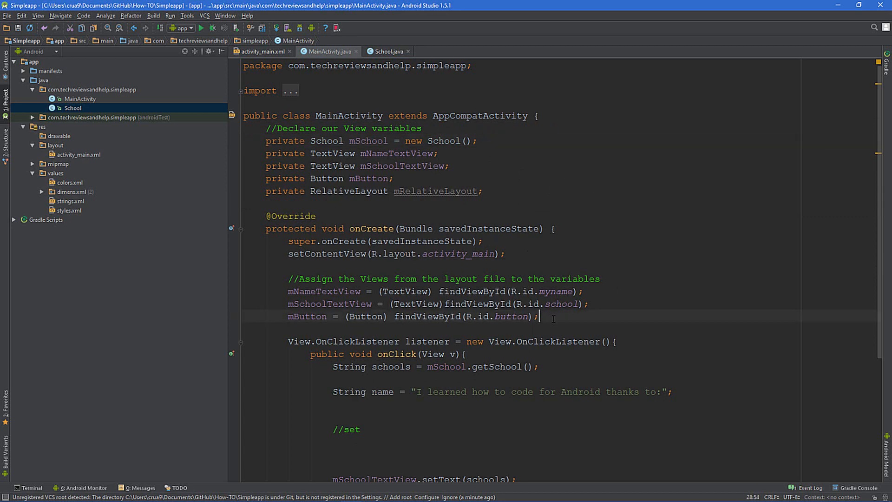
key("enter")
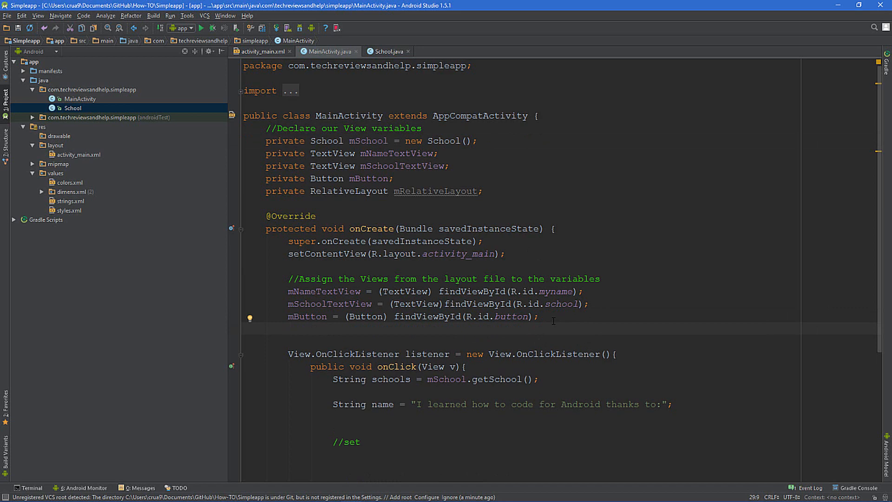
type("m")
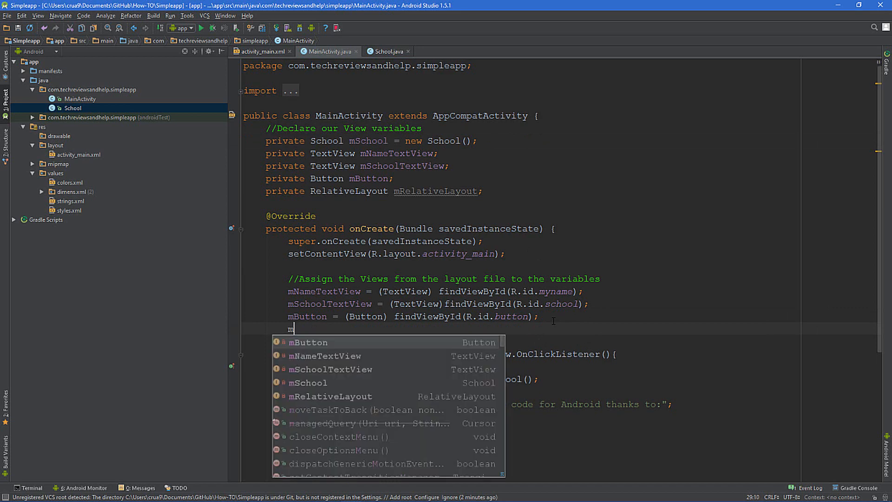
type("R")
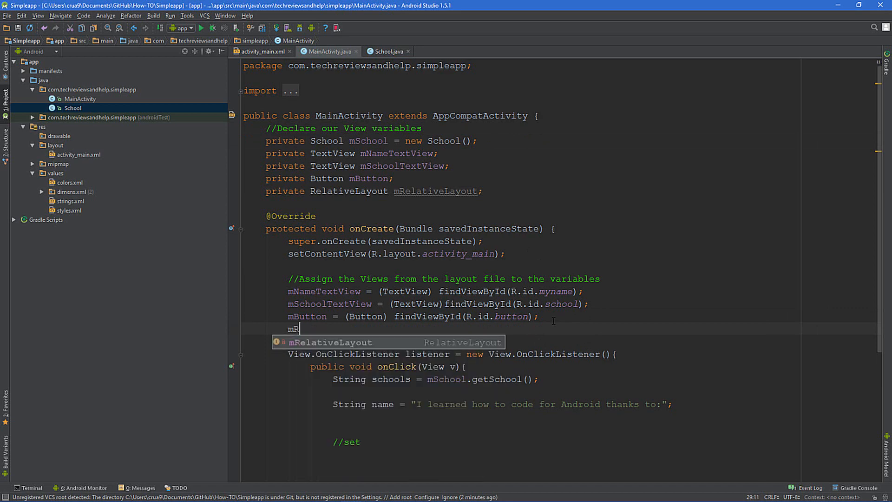
key("Tab")
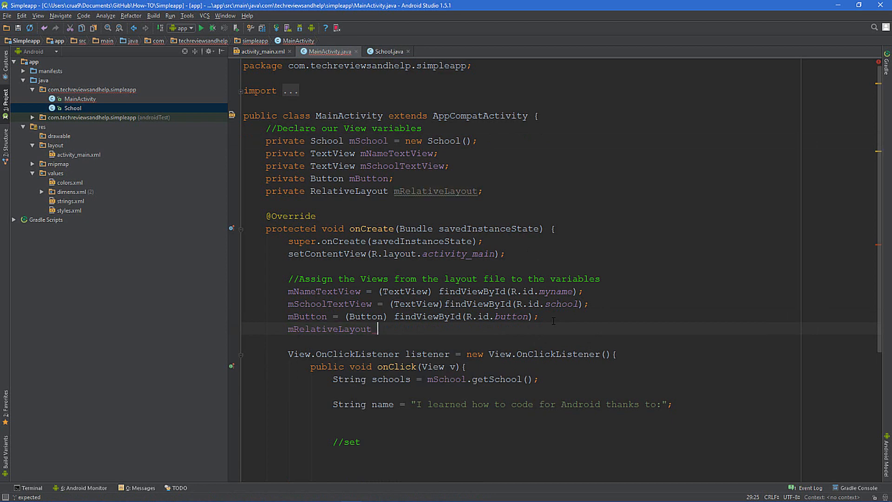
type("=")
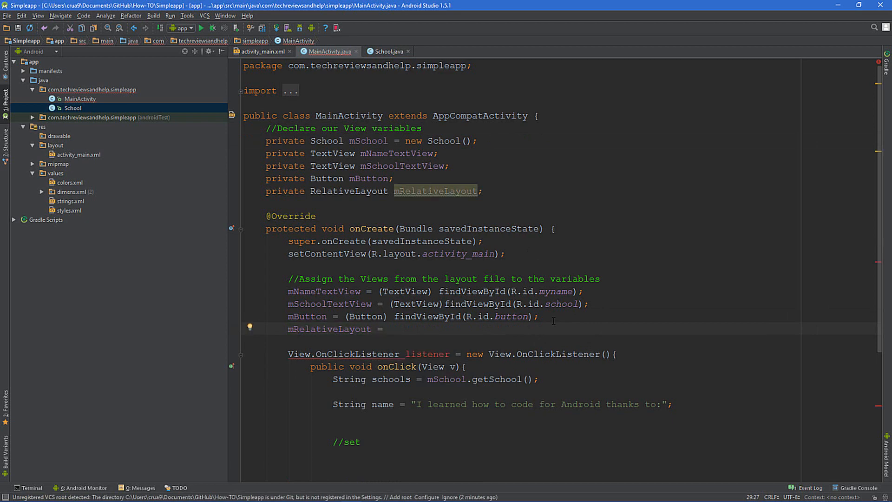
type("(")
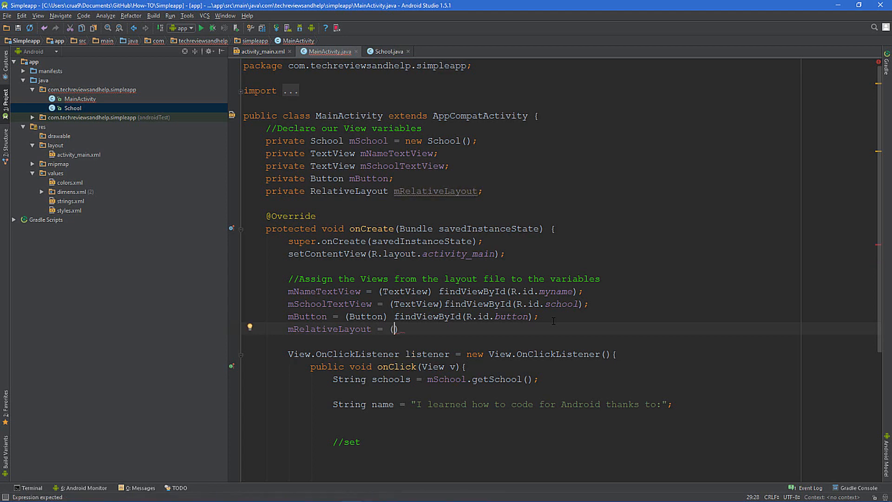
type("RelativeLayout")
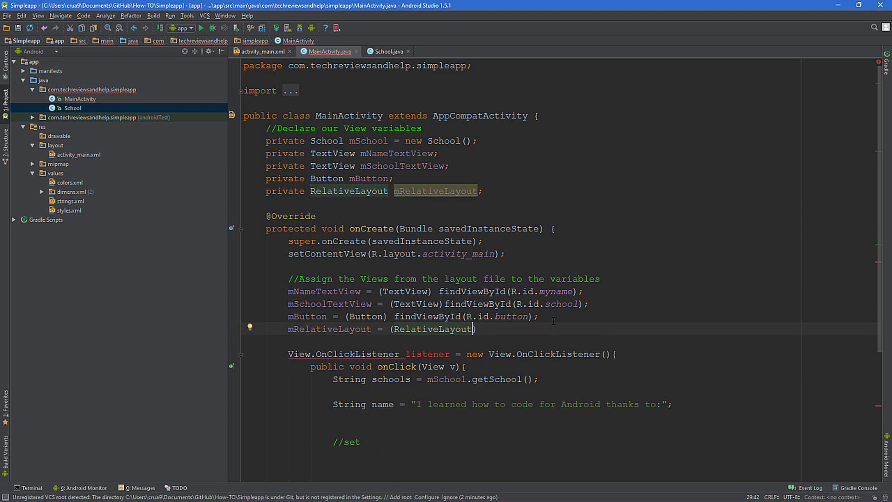
type("f")
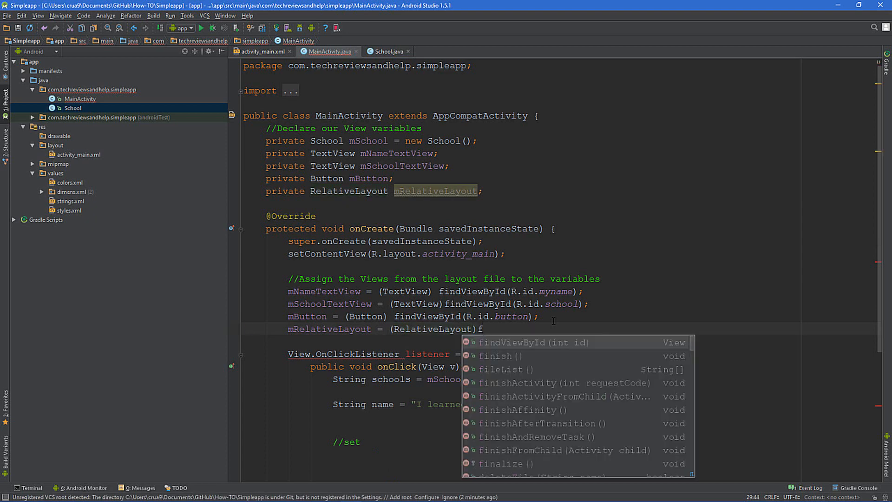
type("indViewById(R.id")
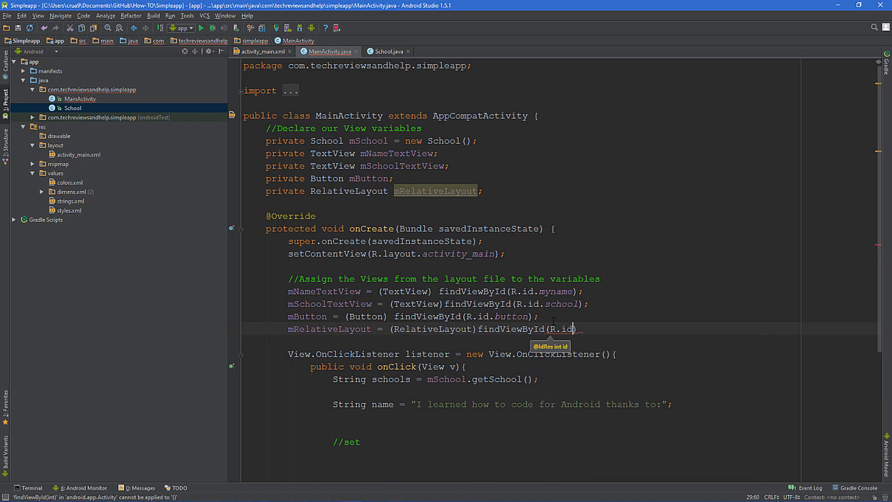
type(".")
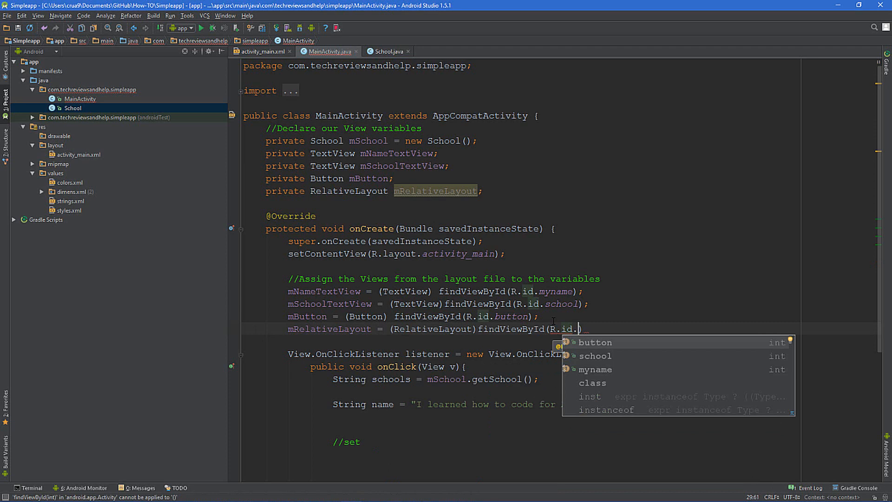
mouse_move(590, 383)
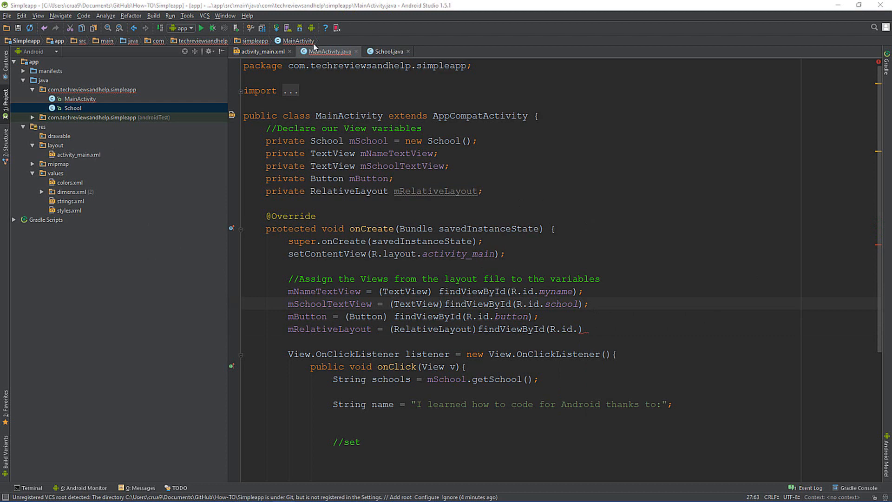
- Add android:id="@+id/relativeLayout" to the root RelativeLayout in activity_main.xml, then return to MainActivity
left_click(261, 51)
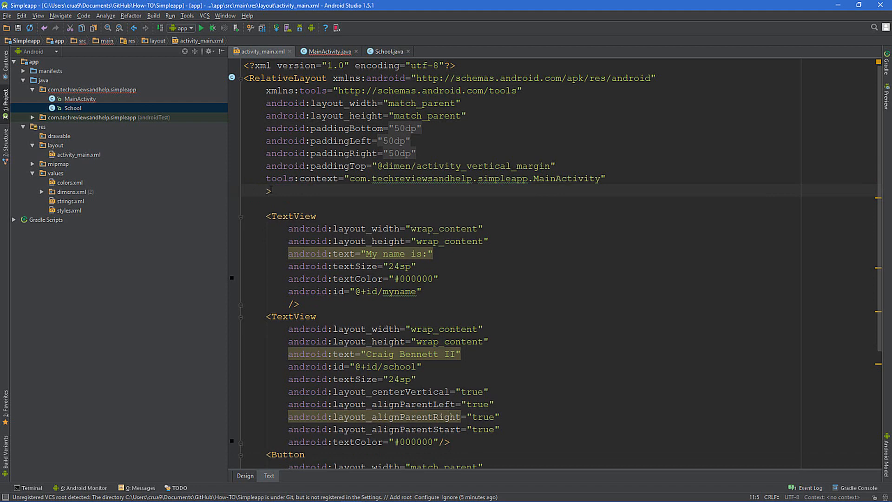
left_click(269, 190)
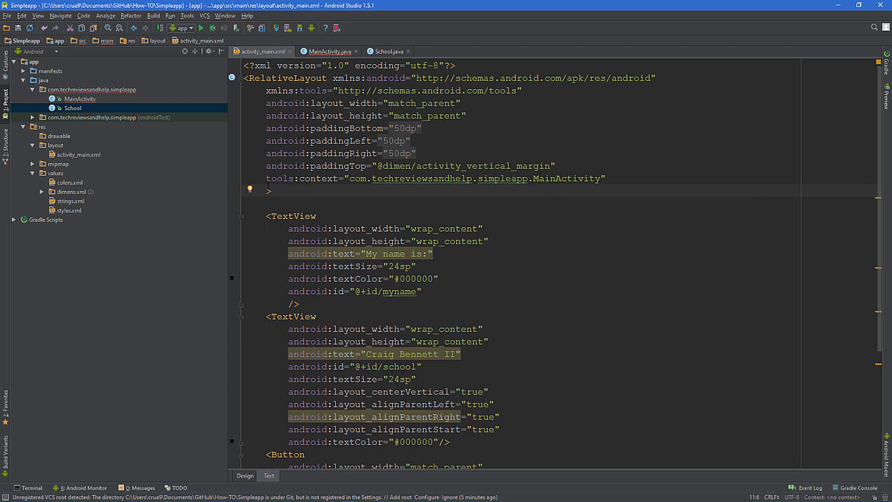
left_click(268, 190)
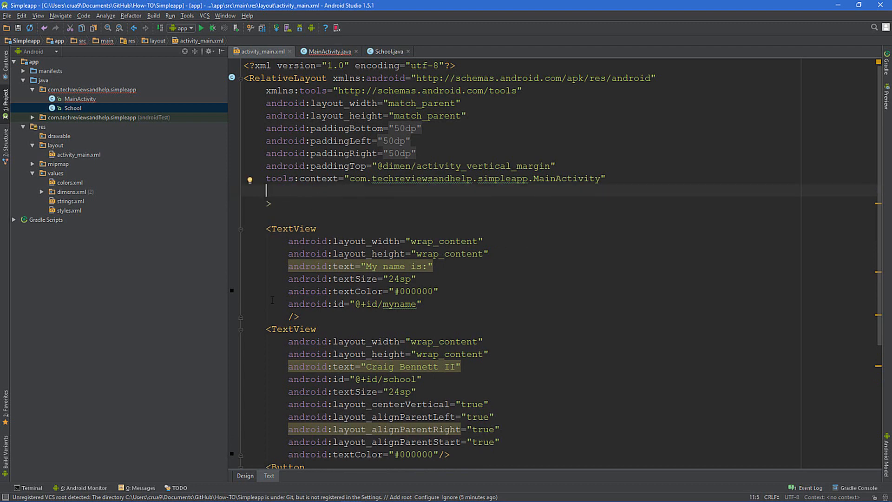
scroll("down", 3)
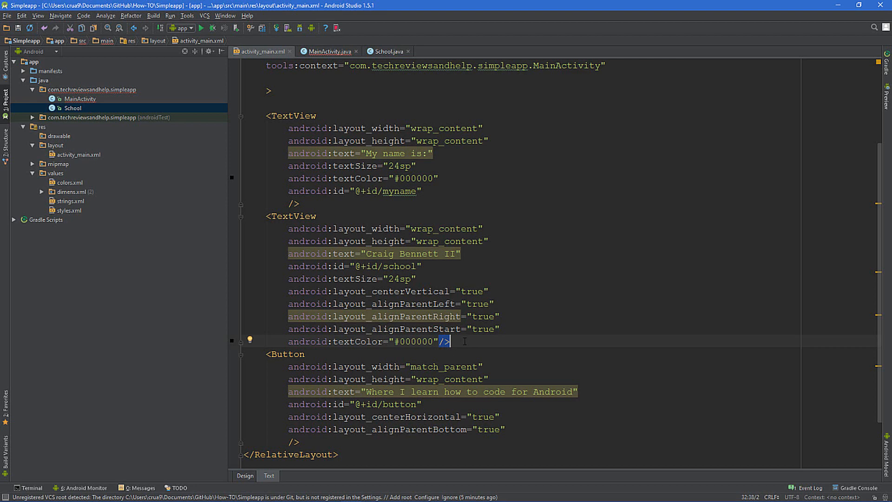
scroll("up", 3)
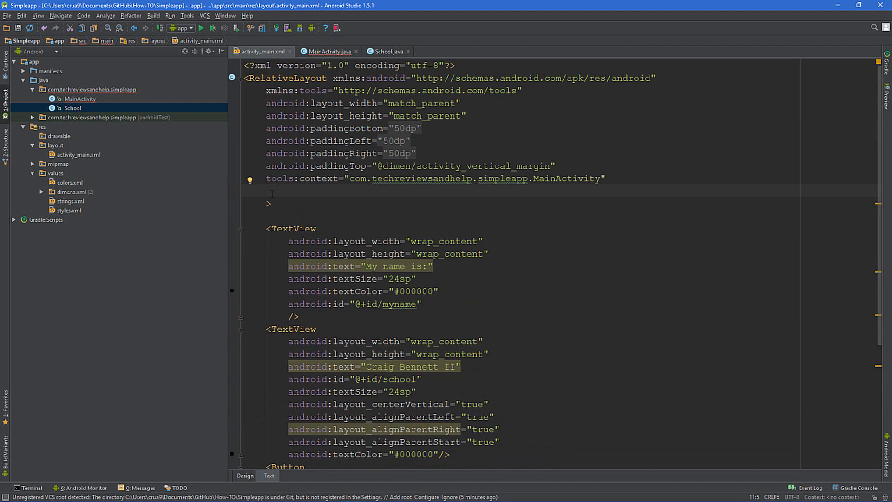
type("an")
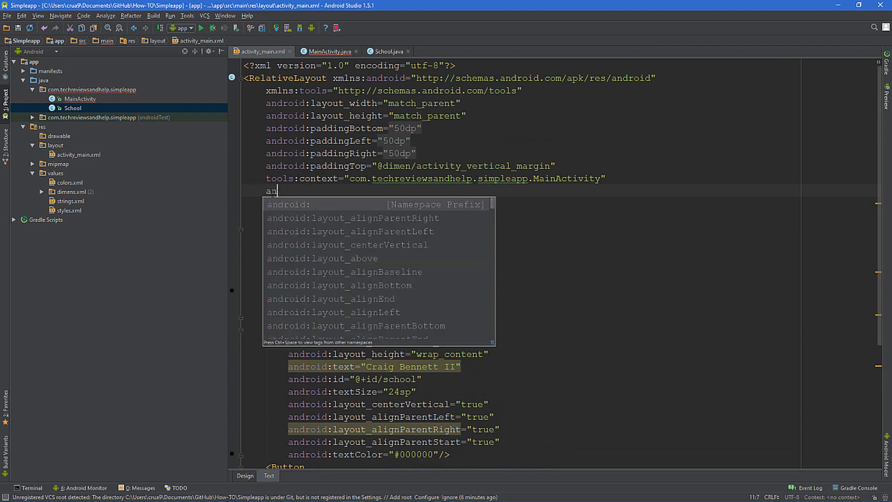
type("droid:")
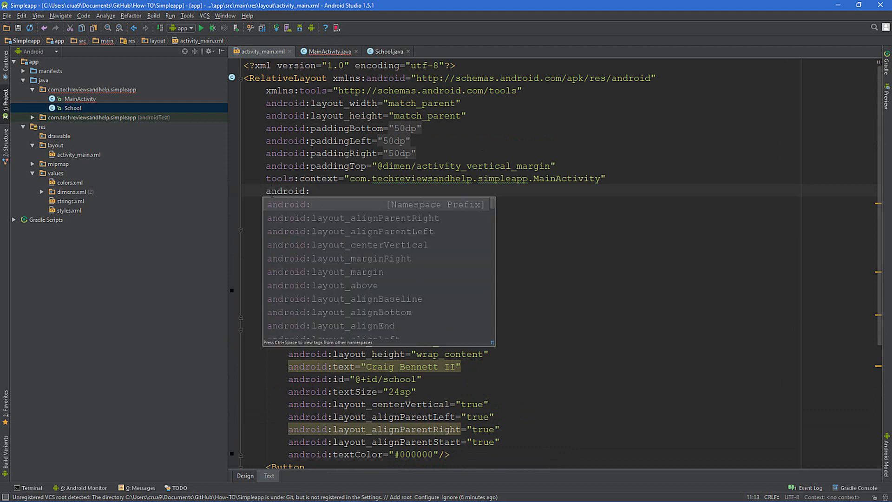
type("id=\"")
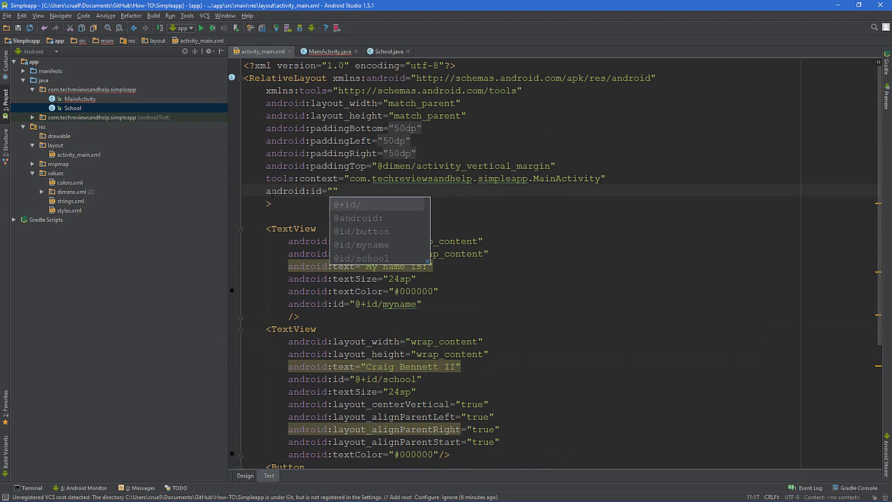
left_click(348, 204)
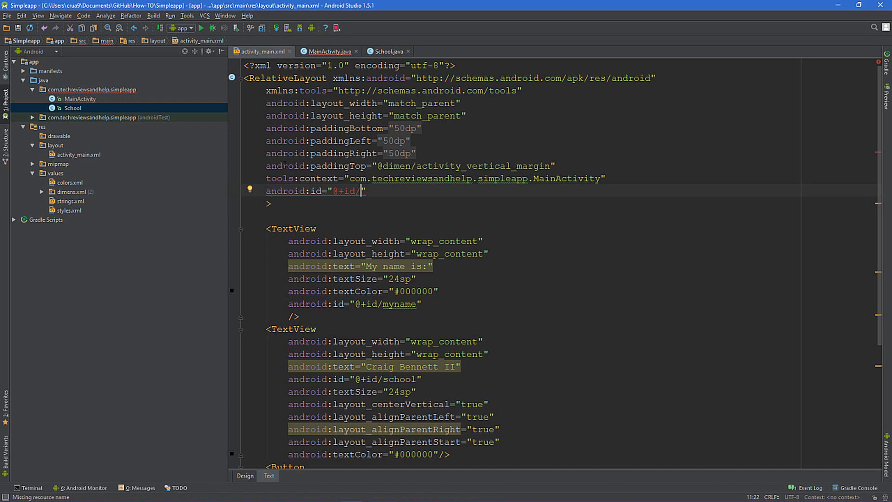
double_click(287, 78)
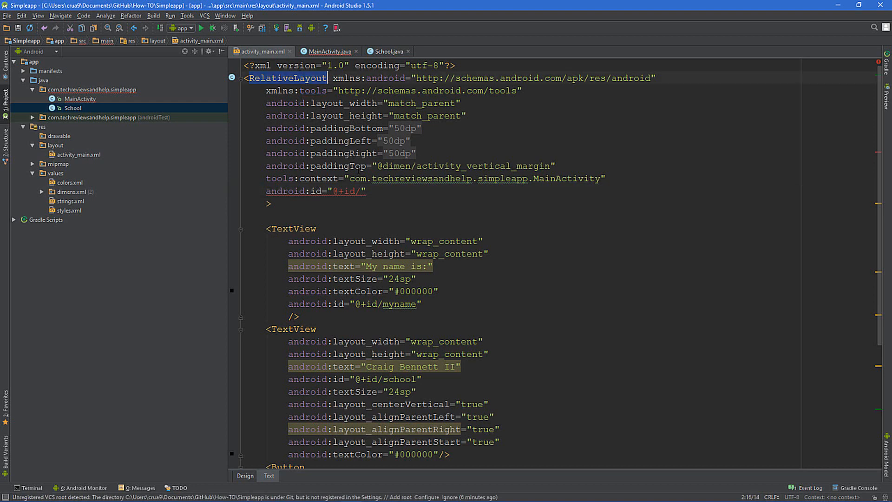
type("RelativeLayout")
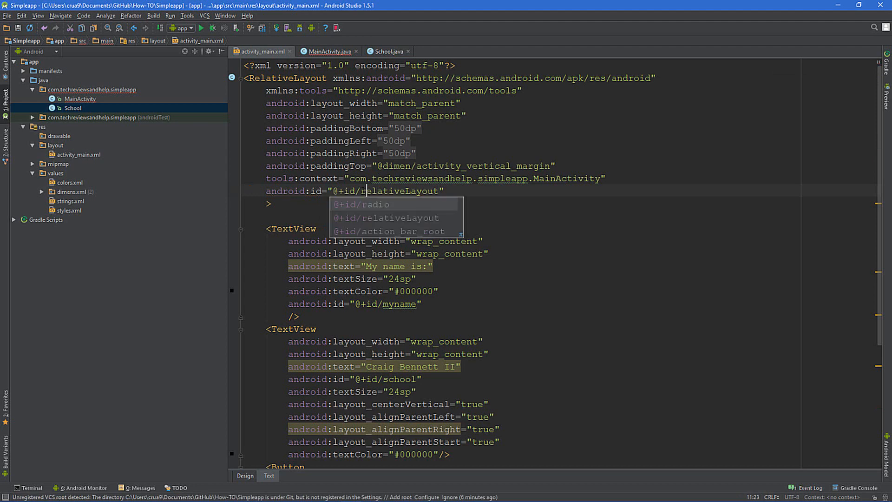
mouse_move(414, 210)
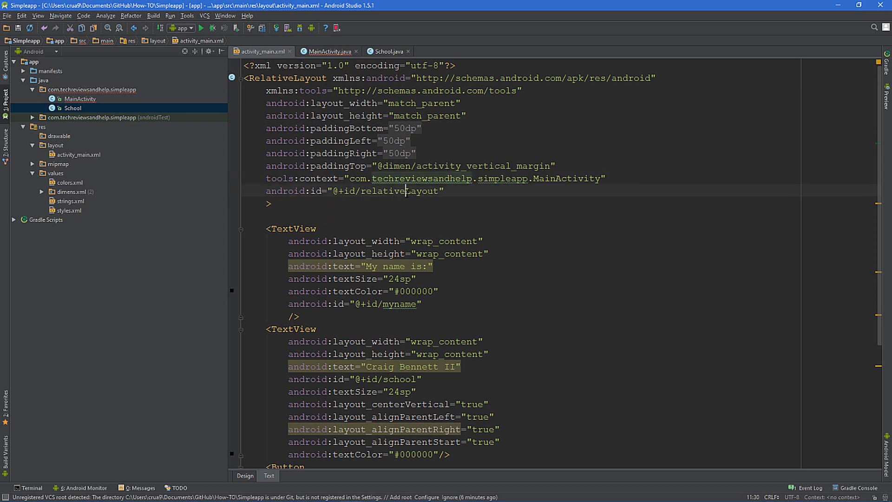
left_click(327, 51)
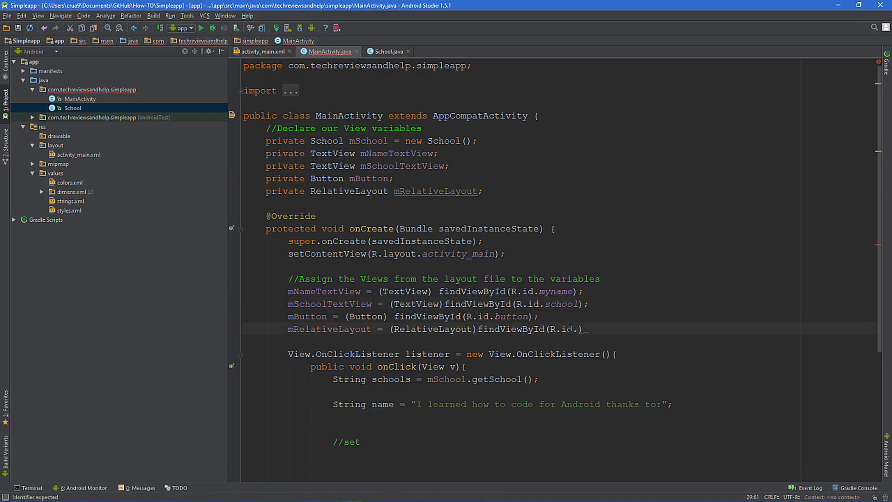
- Complete the assignment as findViewById(R.id.relativeLayout); and reopen activity_main.xml
type("r")
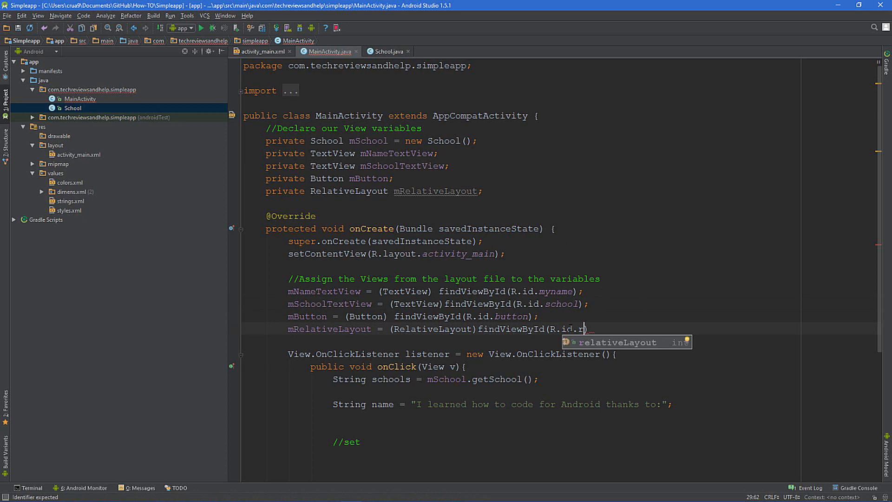
key("Tab")
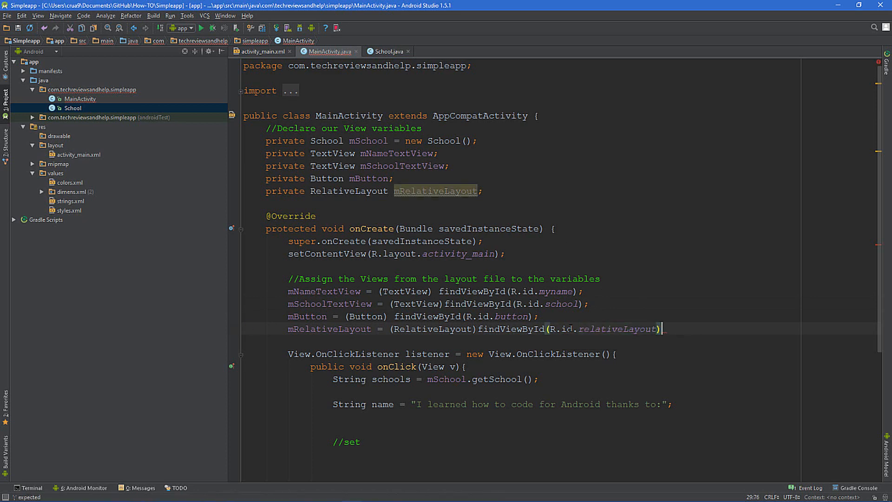
type(";")
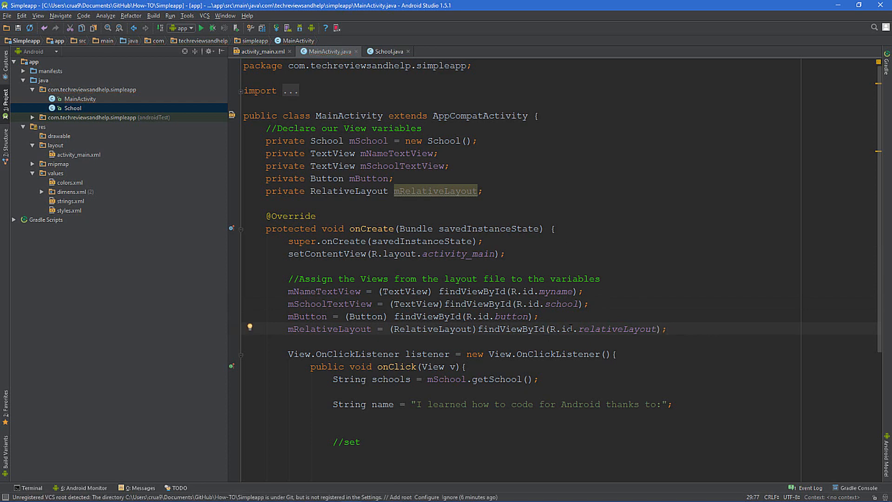
left_click(262, 51)
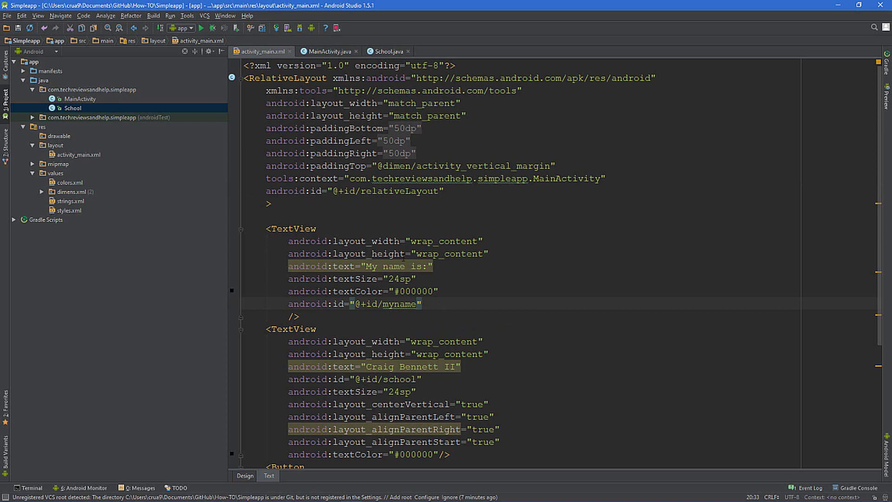
- Compare activity_main.xml with MainActivity, then show the layout in the visual Design preview
left_click(420, 303)
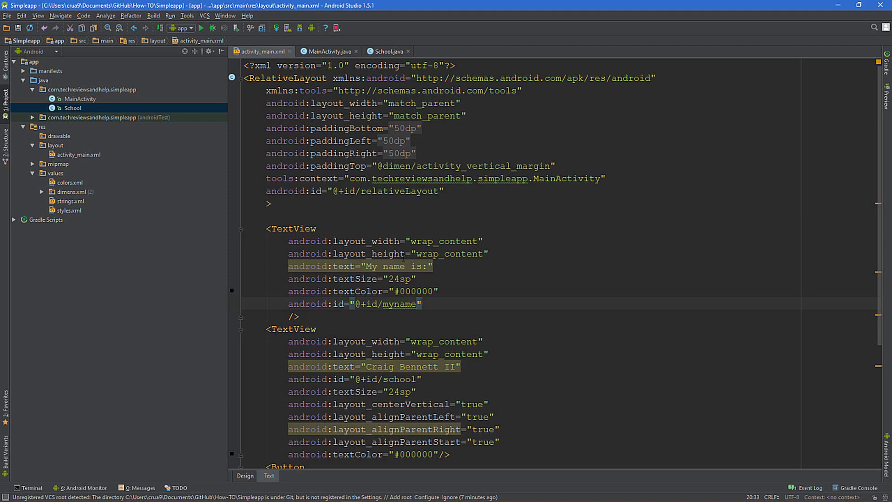
left_click(422, 303)
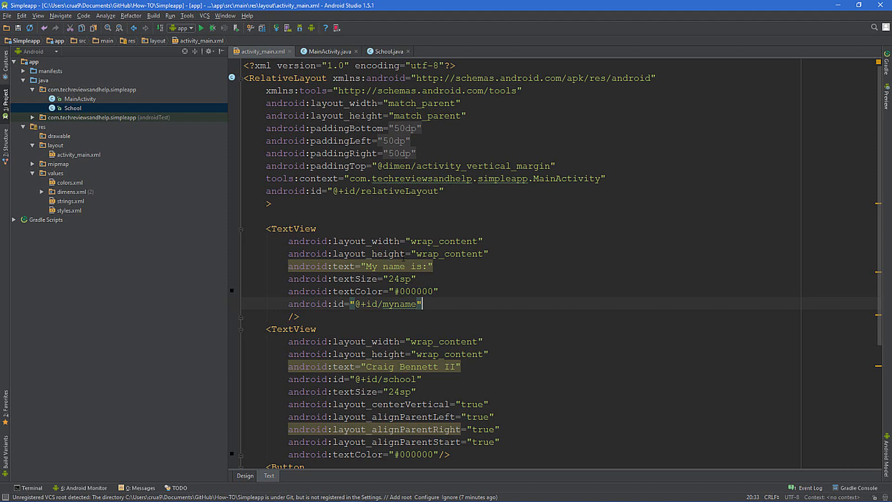
mouse_move(339, 61)
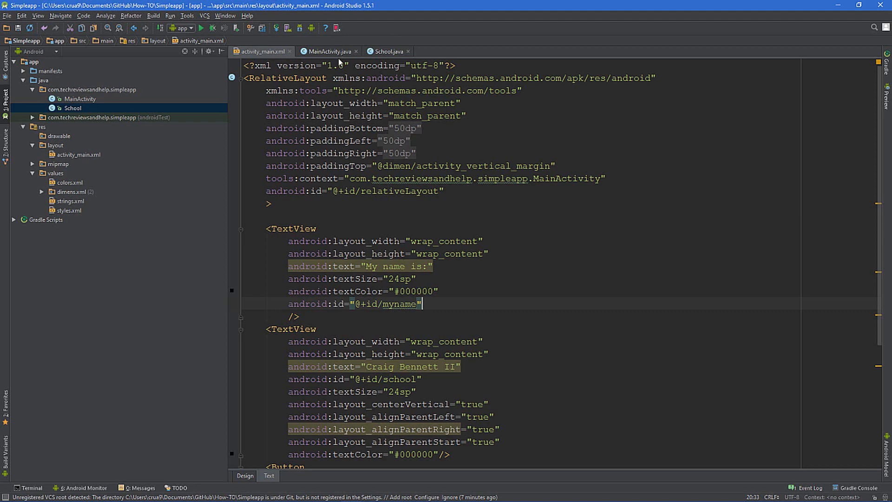
left_click(328, 51)
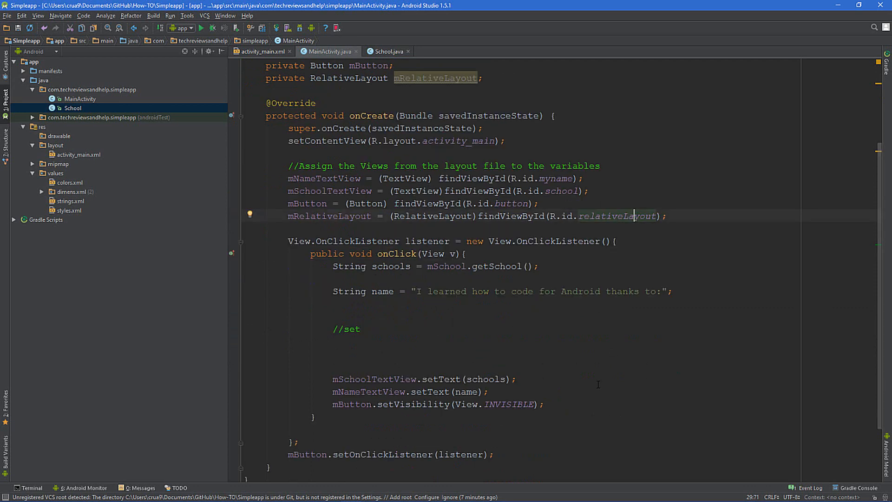
left_click(259, 52)
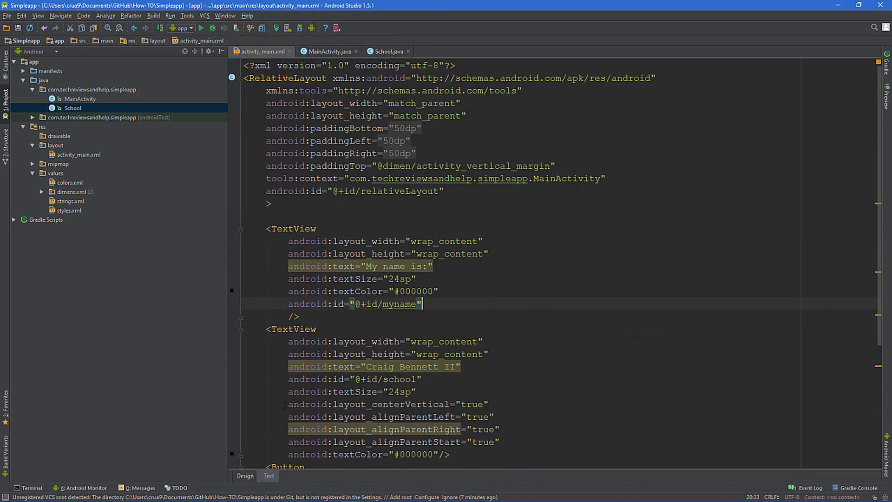
left_click(245, 475)
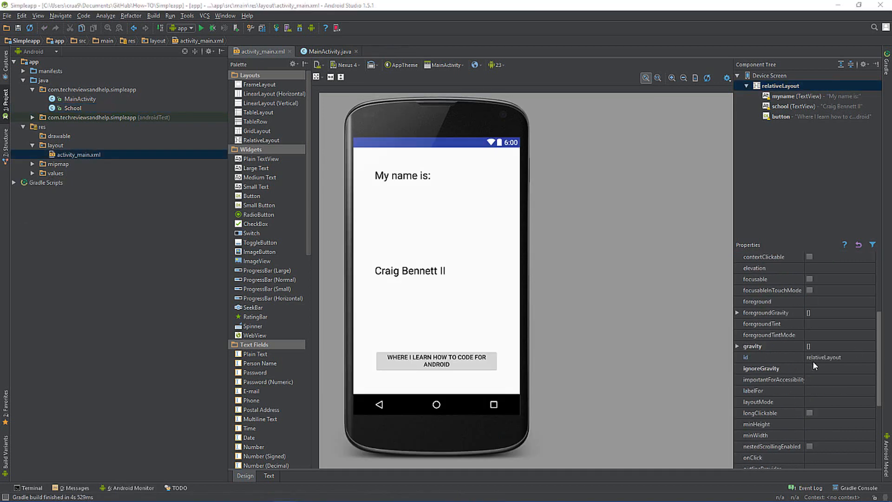
scroll("down", 3)
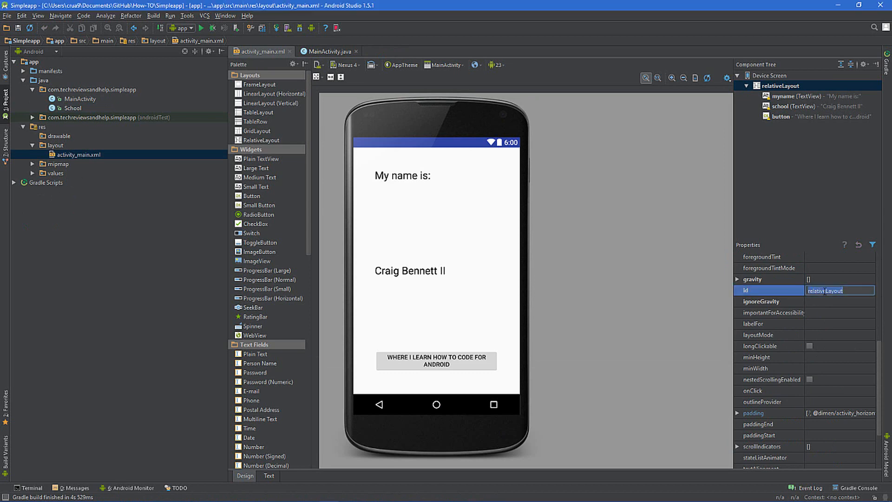
mouse_move(816, 289)
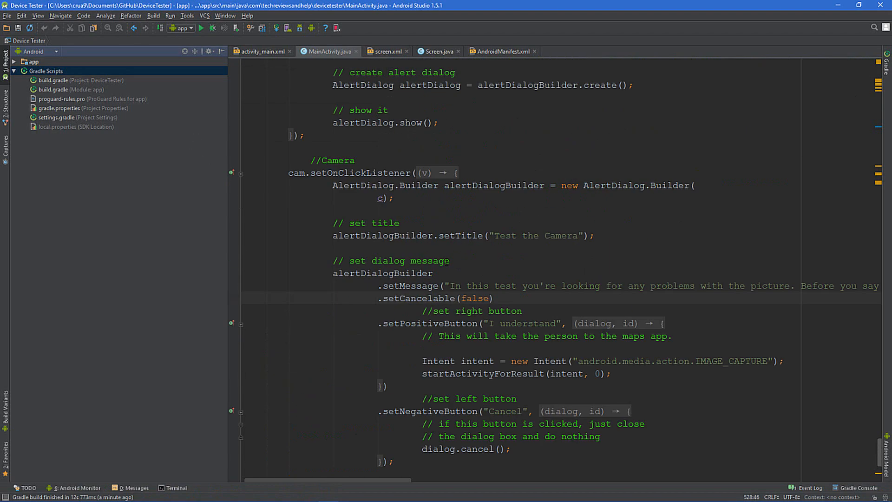
- Scroll through Device Tester's MainActivity and view its screen.xml layout with the 'burnout' RelativeLayout id
scroll("down", 3)
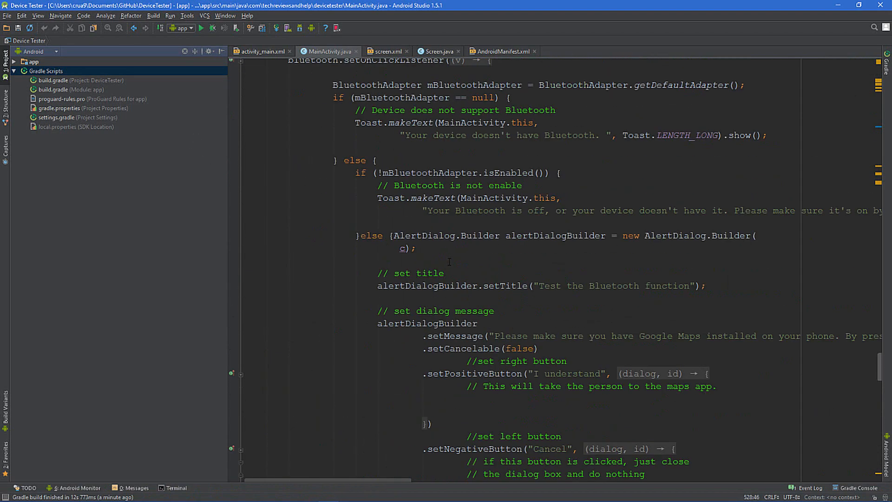
scroll("down", 3)
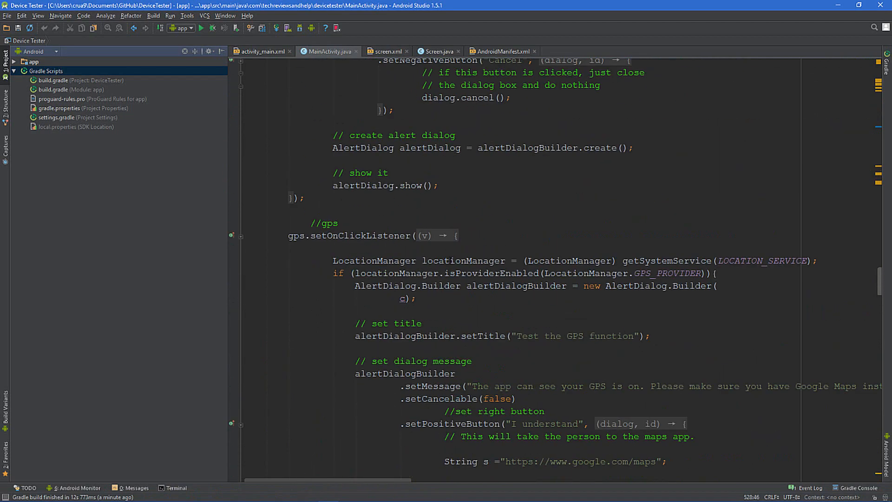
scroll("down", 3)
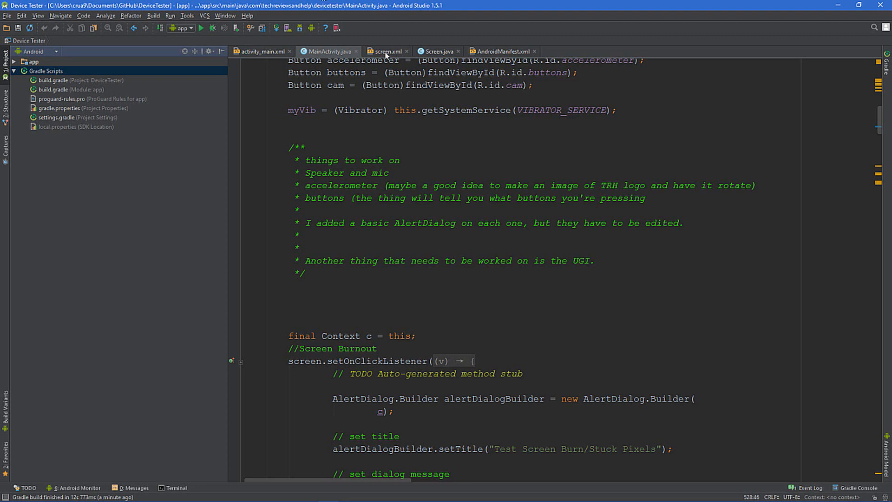
left_click(385, 51)
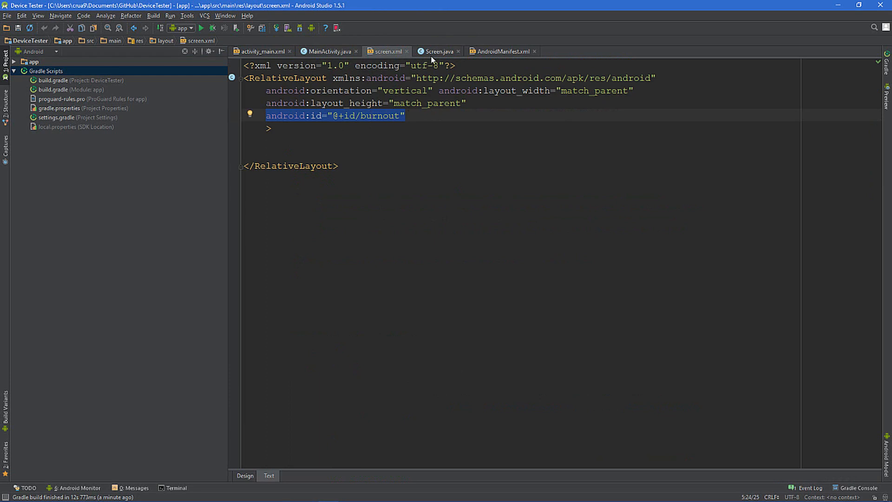
left_click(438, 51)
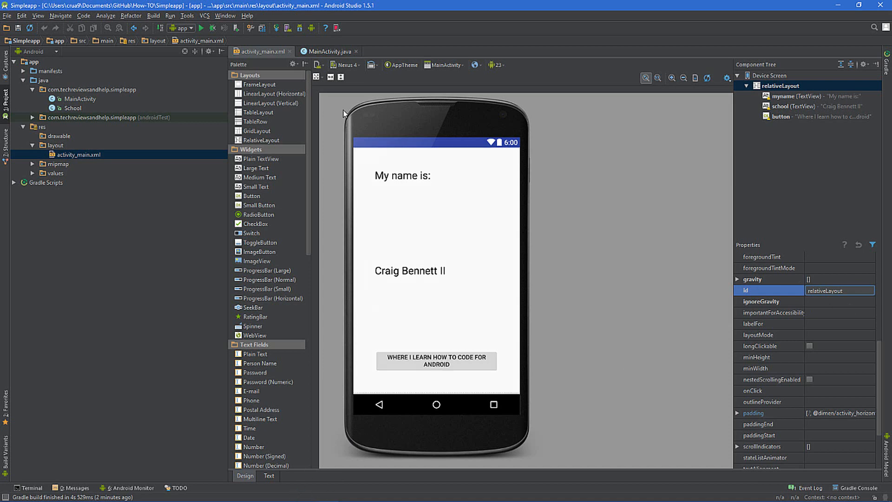
- Return to Simpleapp's MainActivity and bring the button's onClick listener into view
left_click(326, 51)
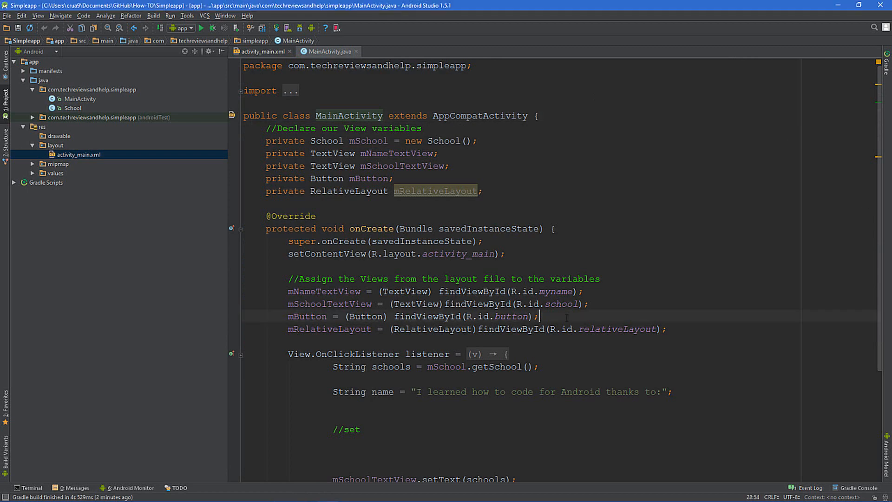
scroll("down", 3)
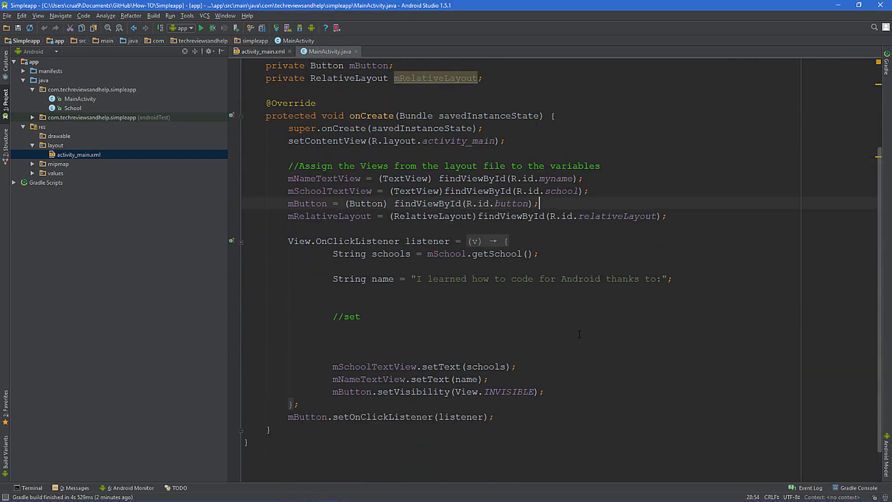
mouse_move(422, 329)
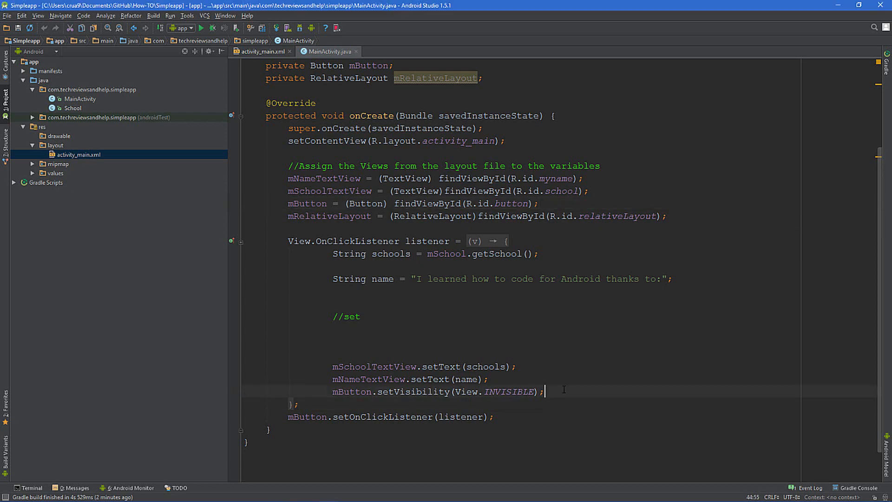
- Add mRelativeLayout.setBackgroundColor(Color.RED); inside the click handler and run the app
key("enter")
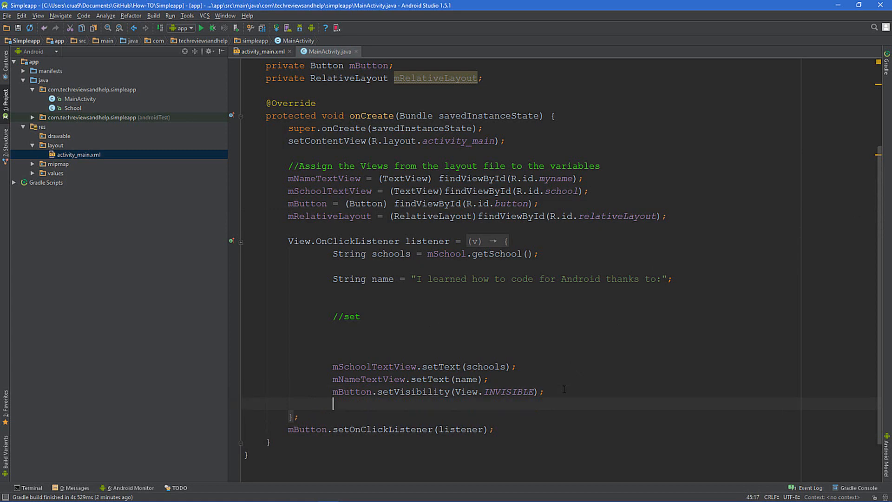
type("mRelativeLayout")
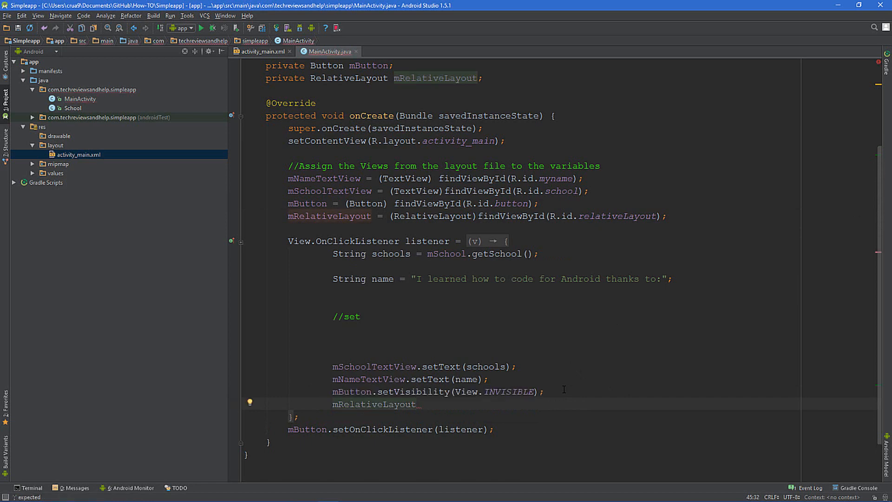
type("s")
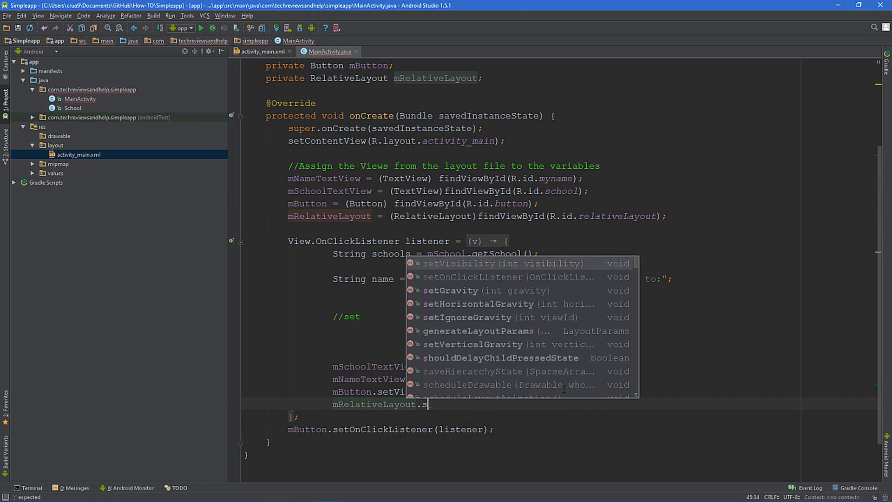
type("et")
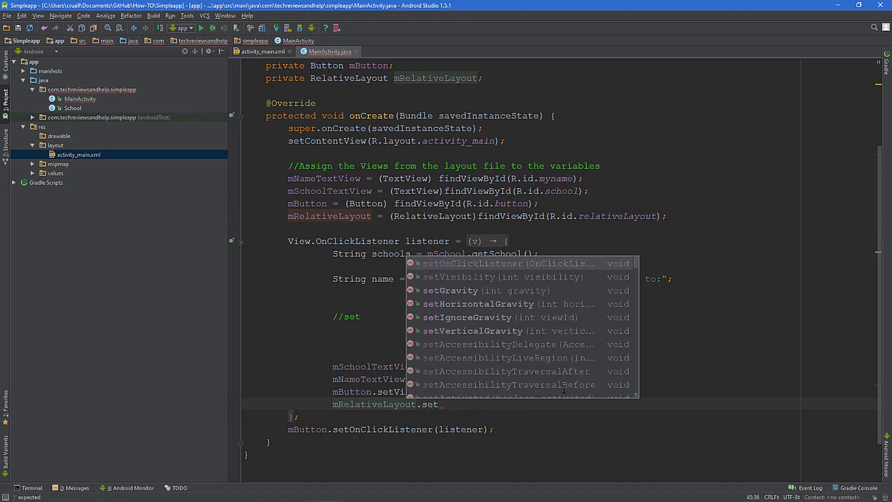
type("BackgroundColor();")
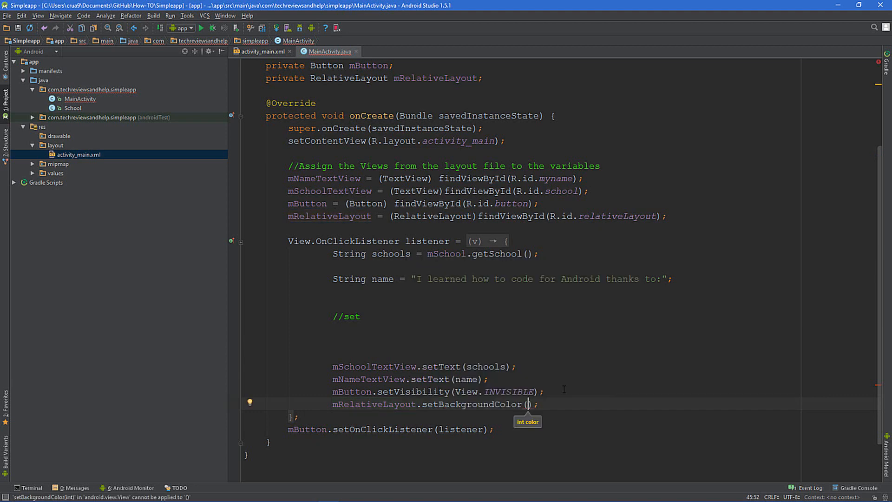
type("Col")
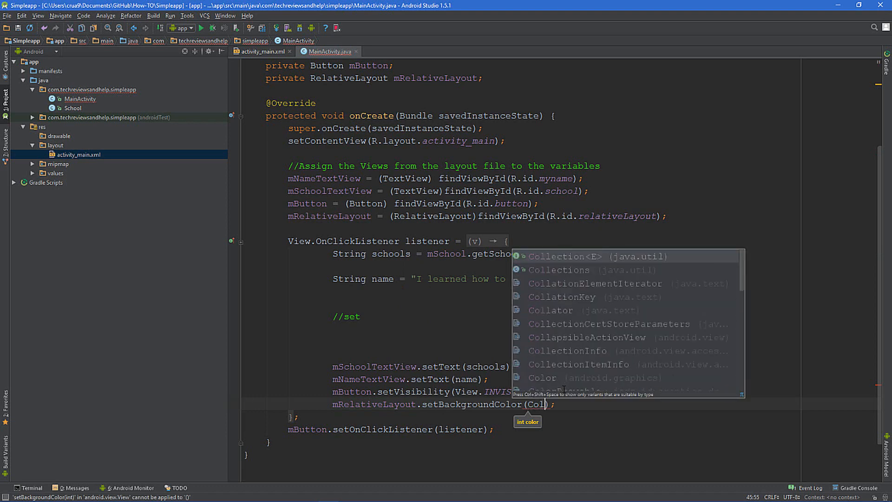
type("o")
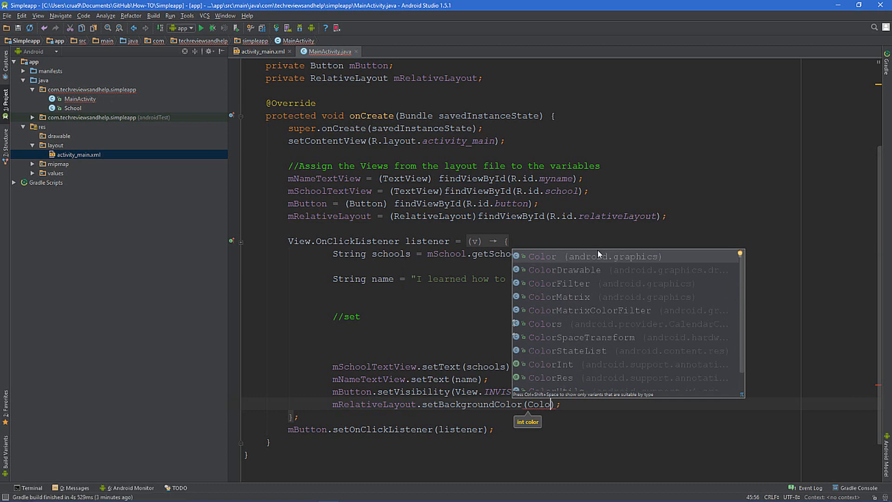
type(".")
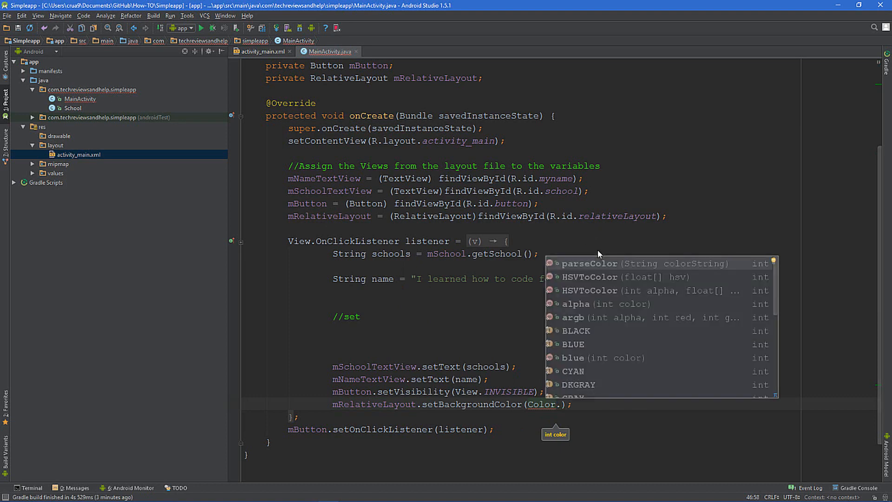
type("RED")
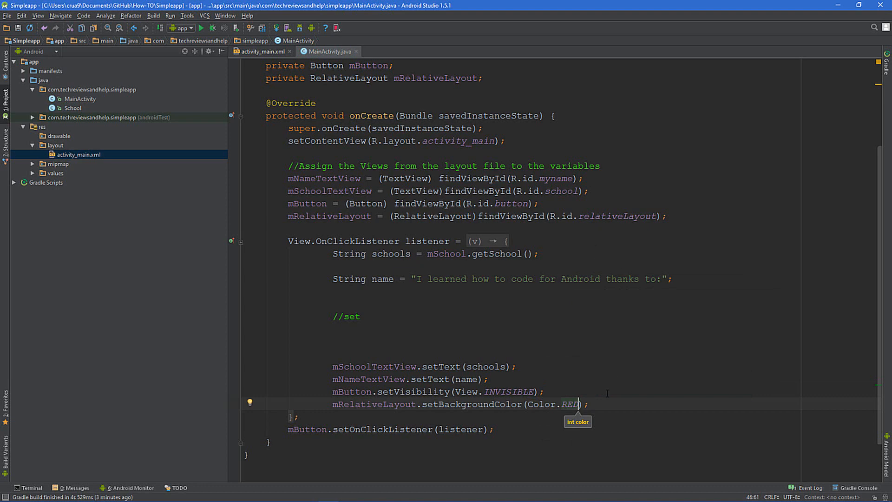
left_click(200, 27)
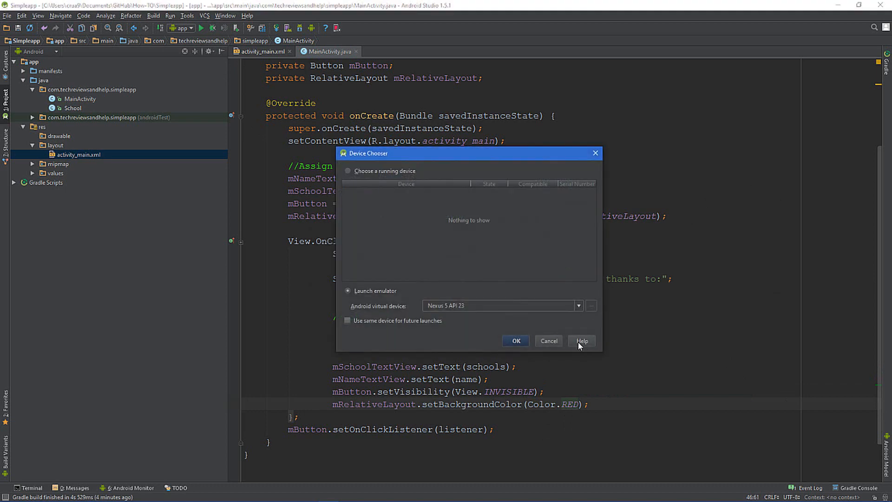
left_click(547, 340)
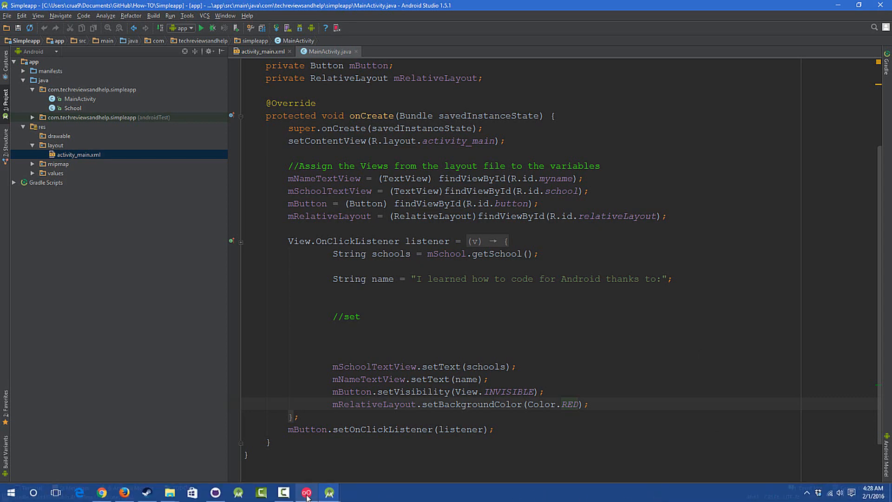
left_click(306, 492)
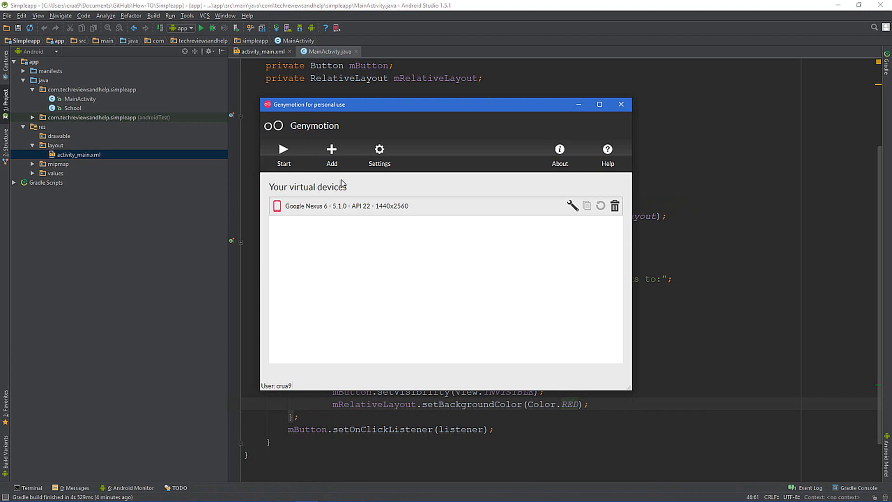
mouse_move(444, 131)
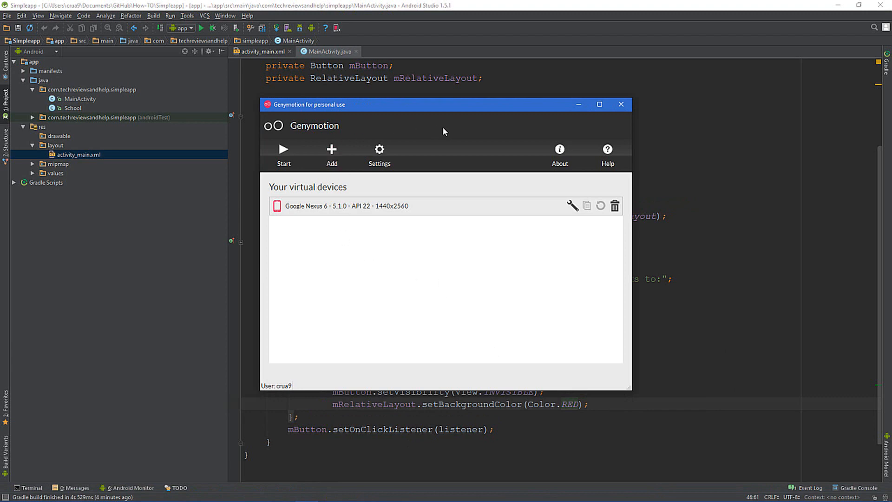
mouse_move(441, 188)
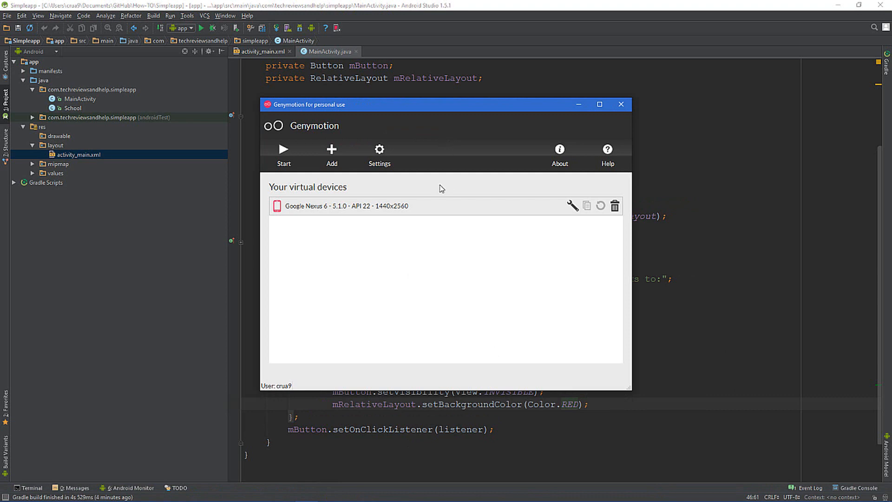
mouse_move(283, 154)
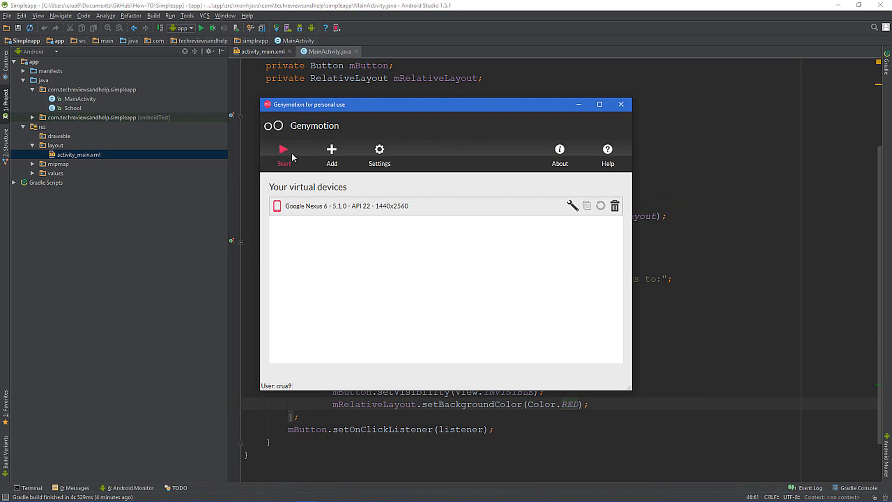
mouse_move(284, 154)
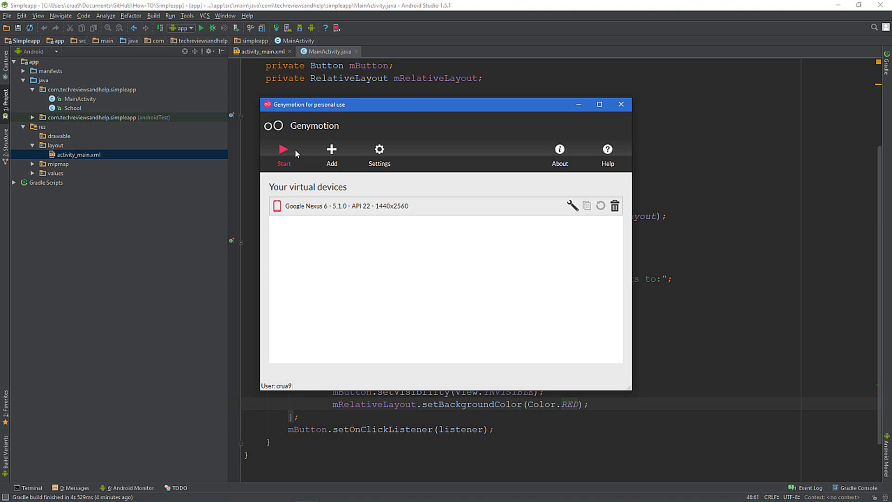
mouse_move(299, 158)
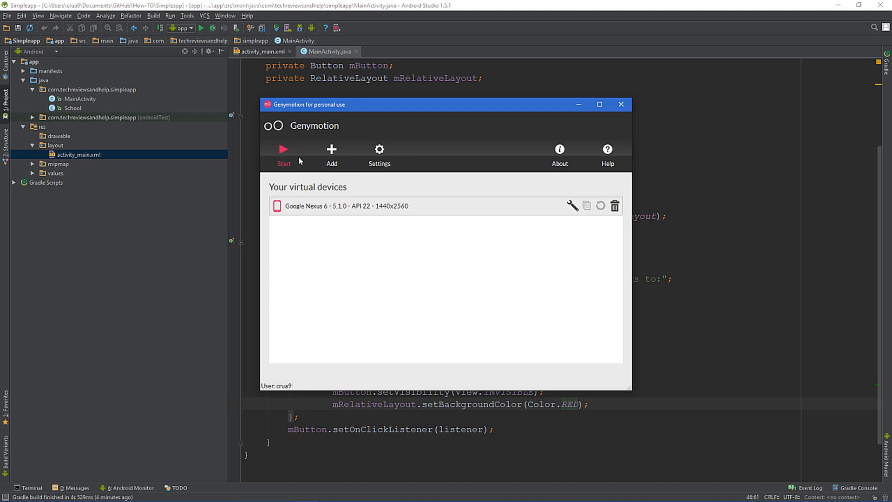
left_click(283, 154)
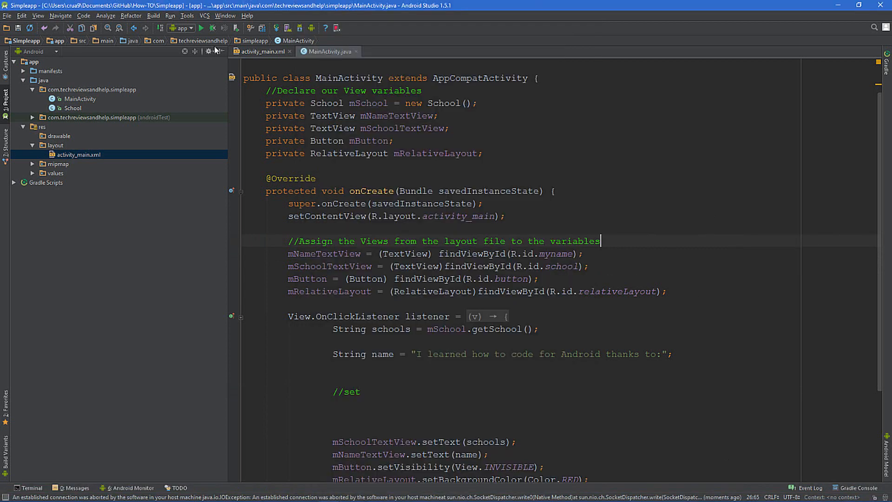
- Run the app and launch it on the running Genymotion Google Nexus 6 from the Device Chooser
left_click(201, 27)
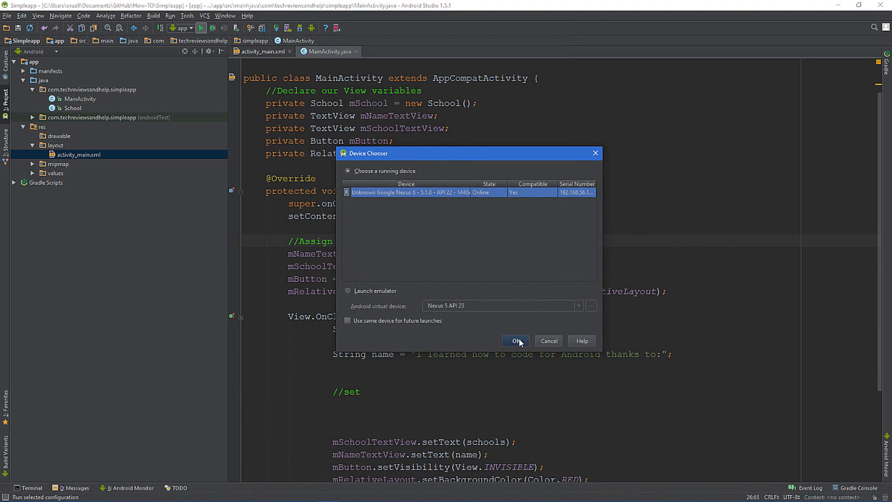
left_click(515, 340)
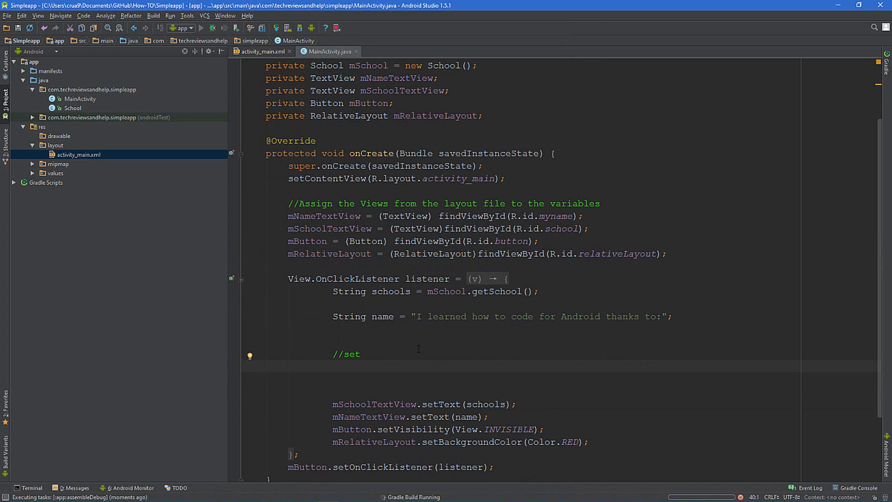
left_click(245, 366)
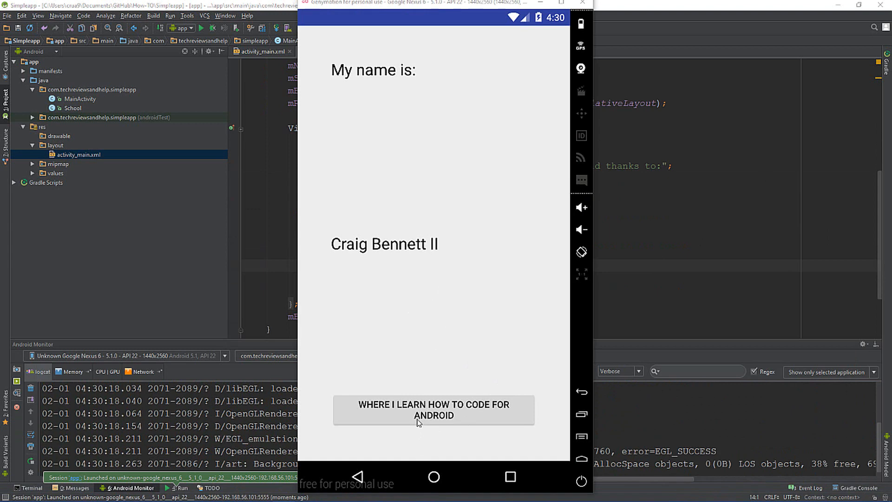
- Tap the app's button so the emulator screen turns red with the thanks message
left_click(433, 410)
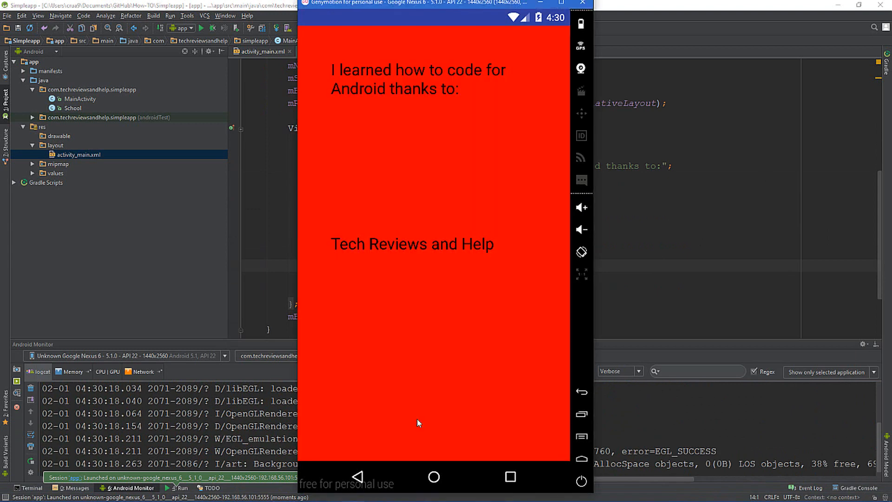
mouse_move(458, 10)
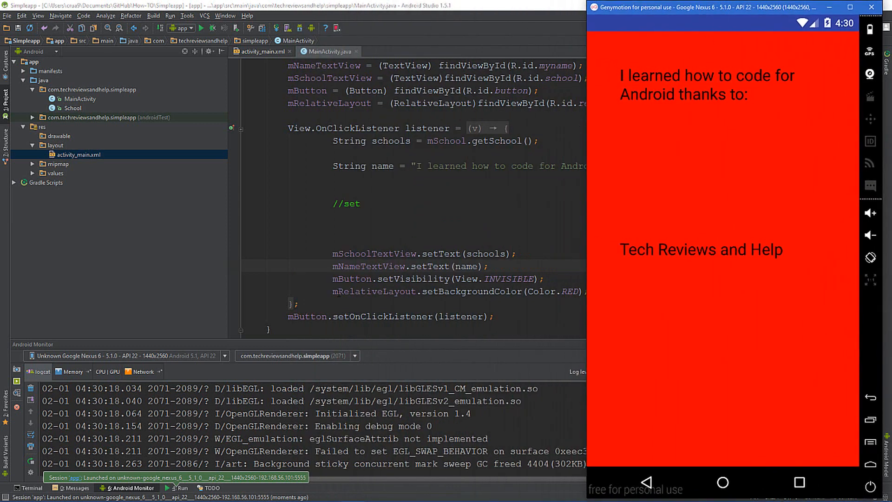
mouse_move(628, 271)
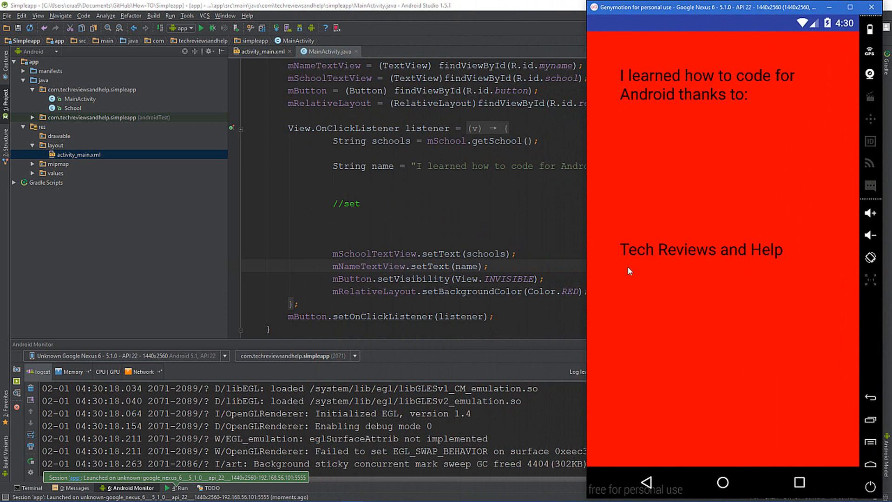
mouse_move(666, 239)
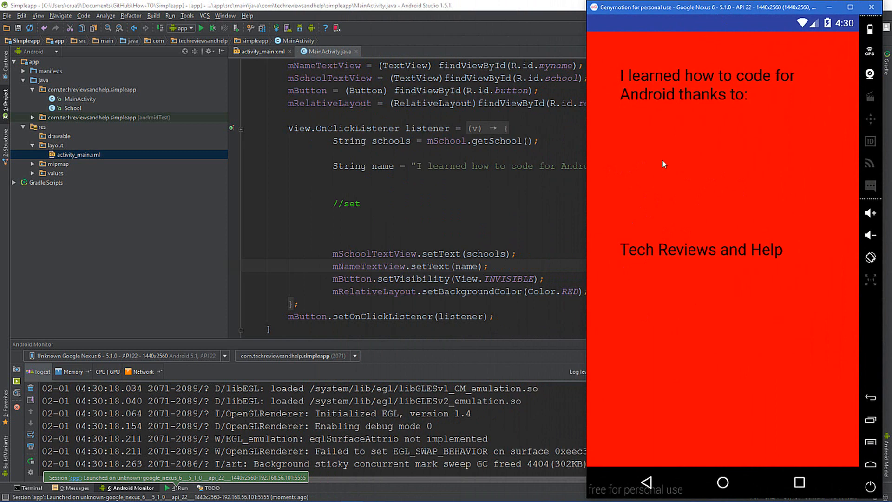
mouse_move(661, 111)
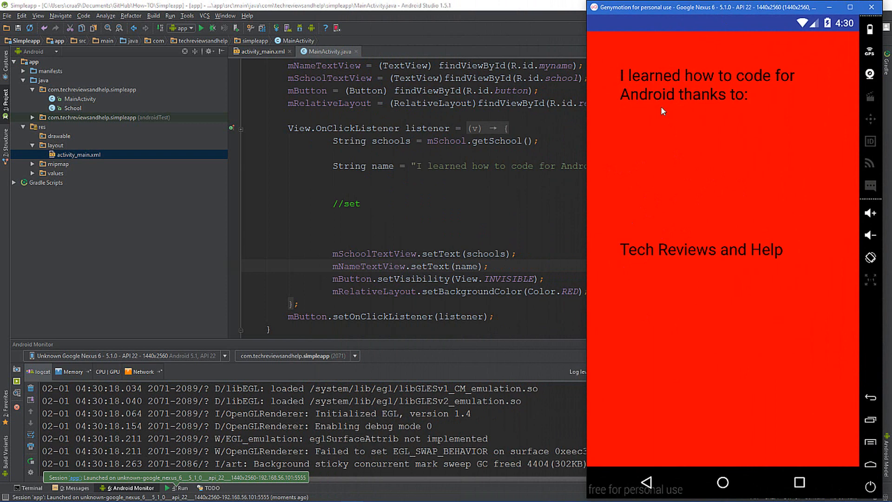
mouse_move(730, 174)
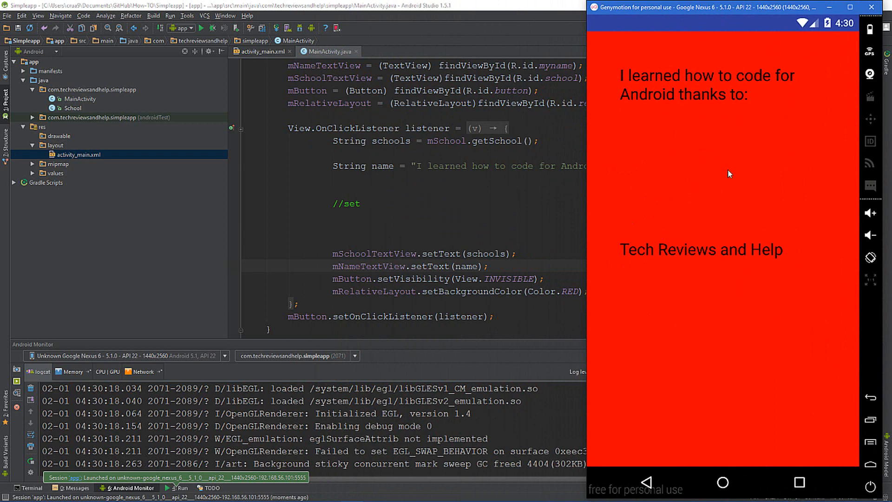
mouse_move(697, 259)
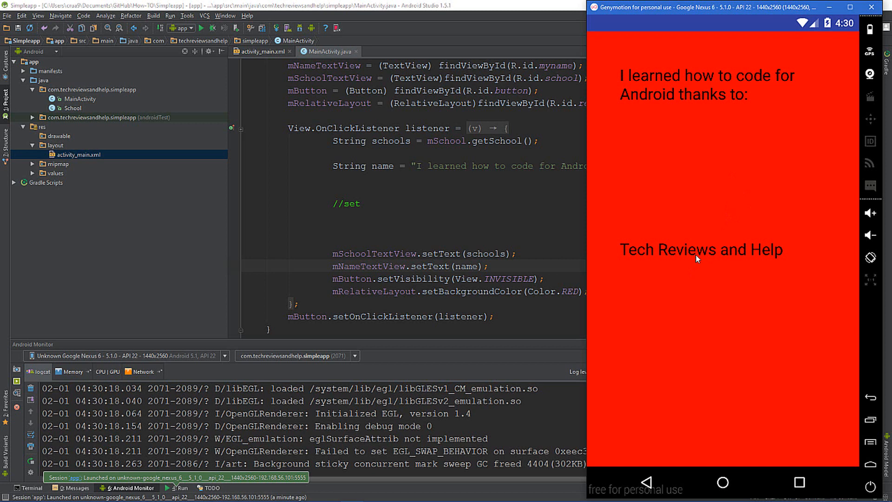
mouse_move(713, 259)
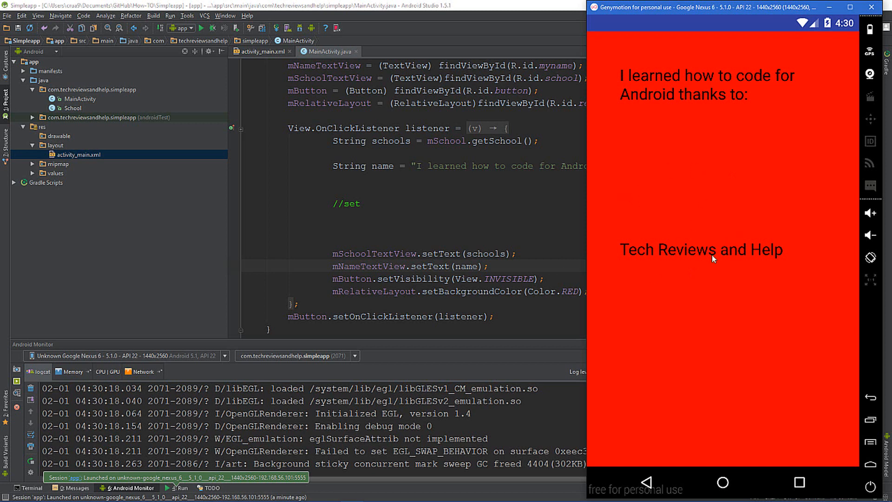
mouse_move(636, 358)
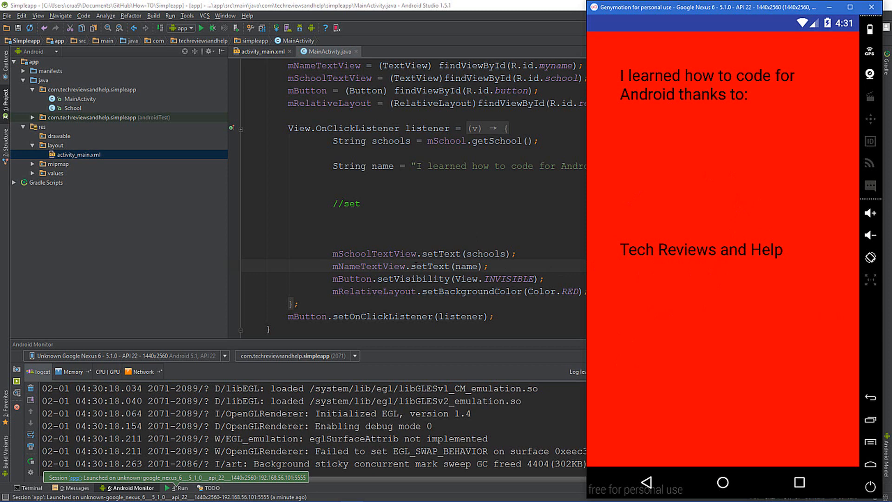
mouse_move(598, 260)
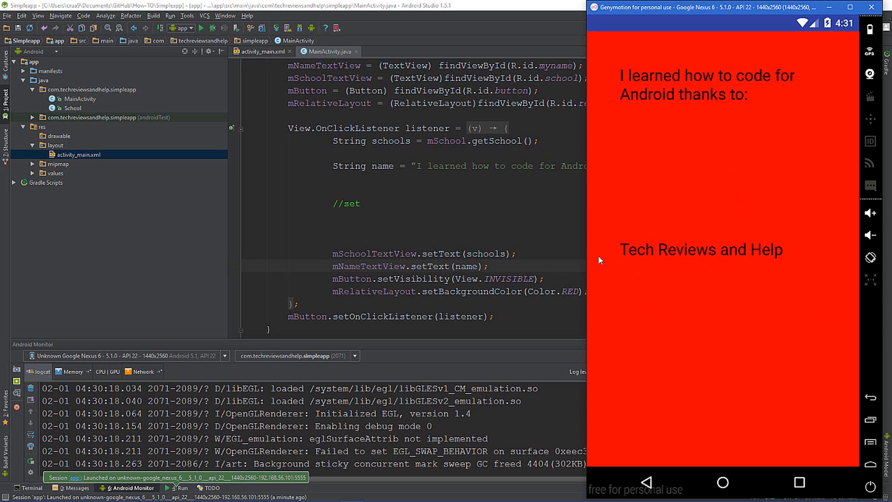